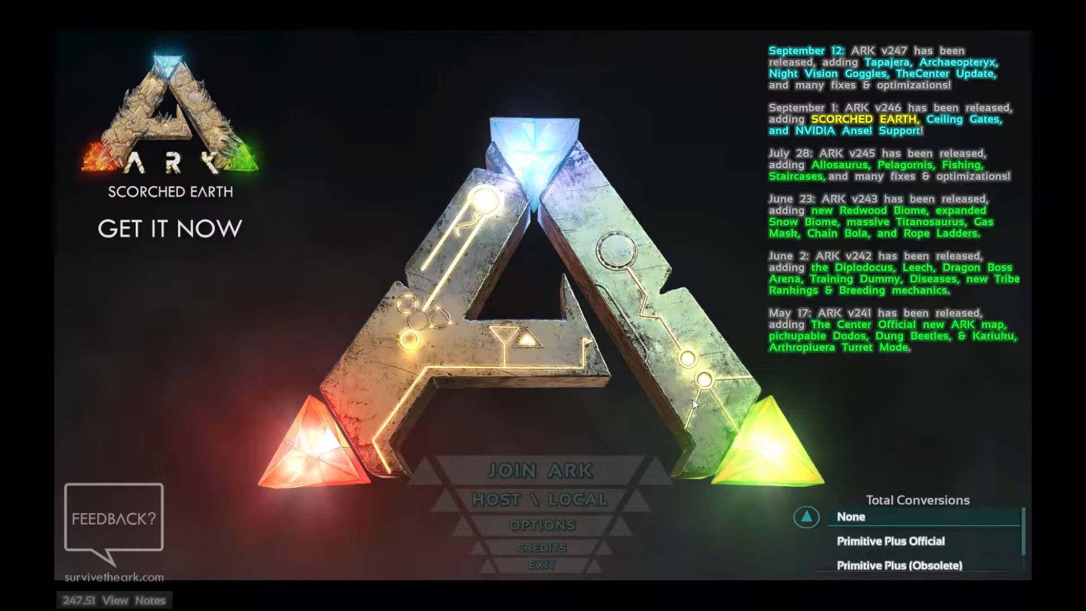
{"action": "mouse_move", "coordinate": [470, 222]}
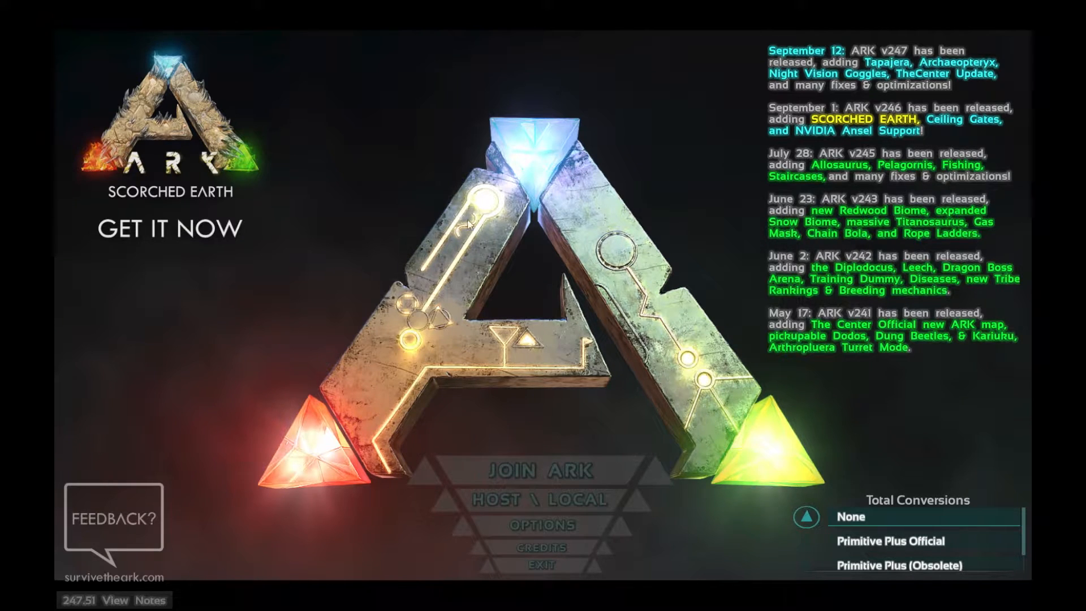
{"action": "mouse_move", "coordinate": [776, 359]}
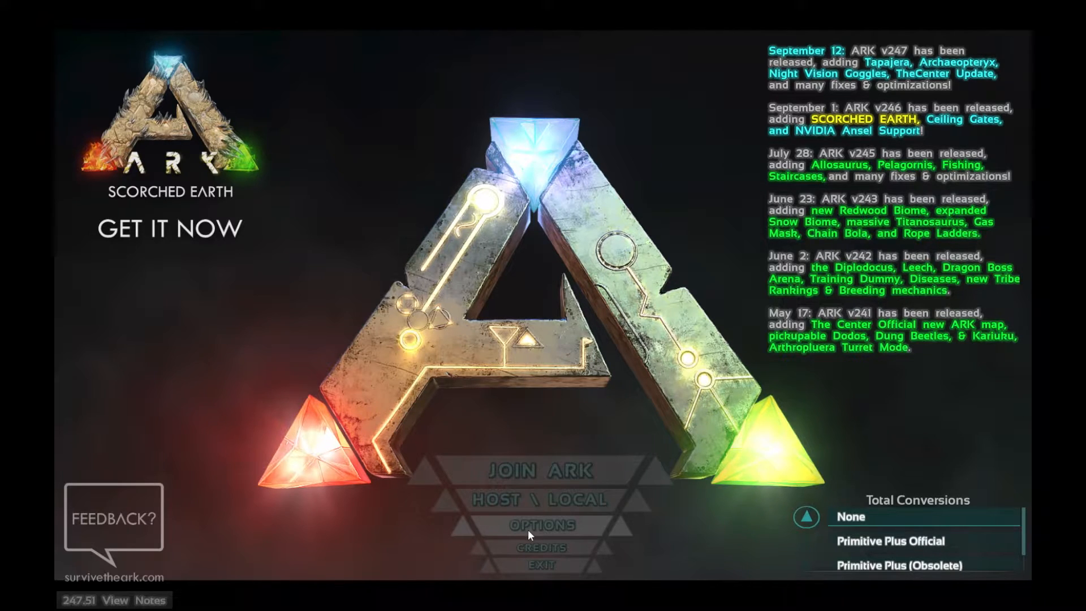
Step: Enter the options menu and keep the resolution at 1680x1050
{"action": "left_click", "coordinate": [542, 523]}
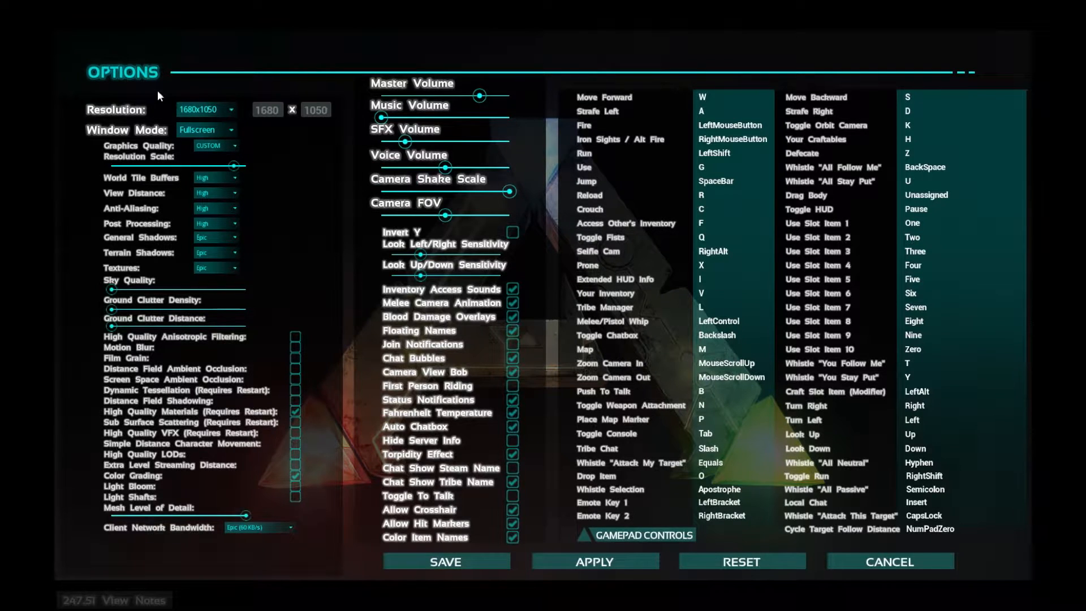
{"action": "mouse_move", "coordinate": [176, 69]}
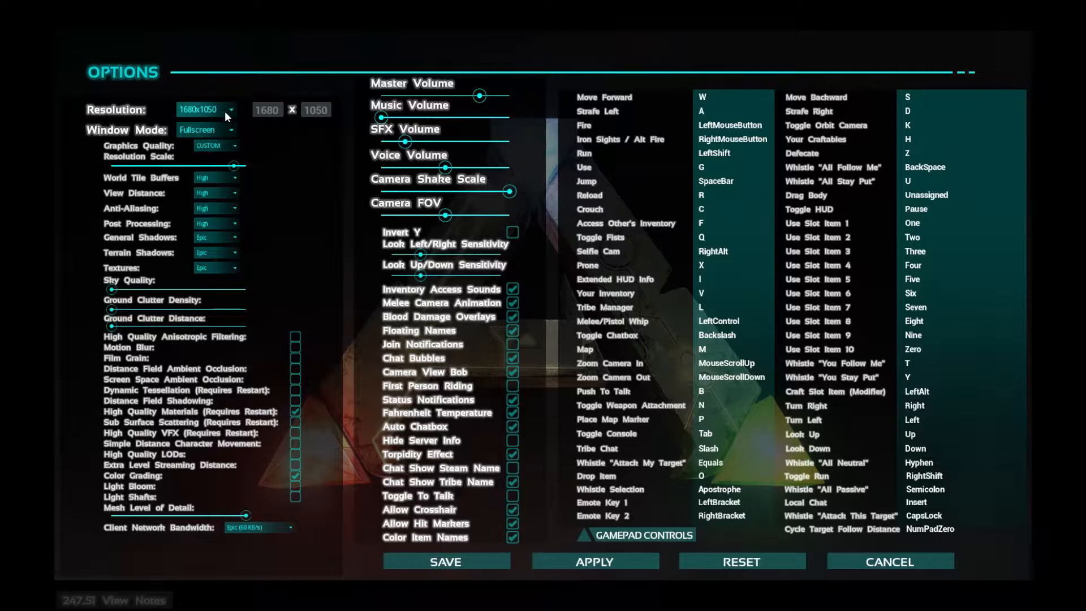
{"action": "left_click", "coordinate": [206, 109]}
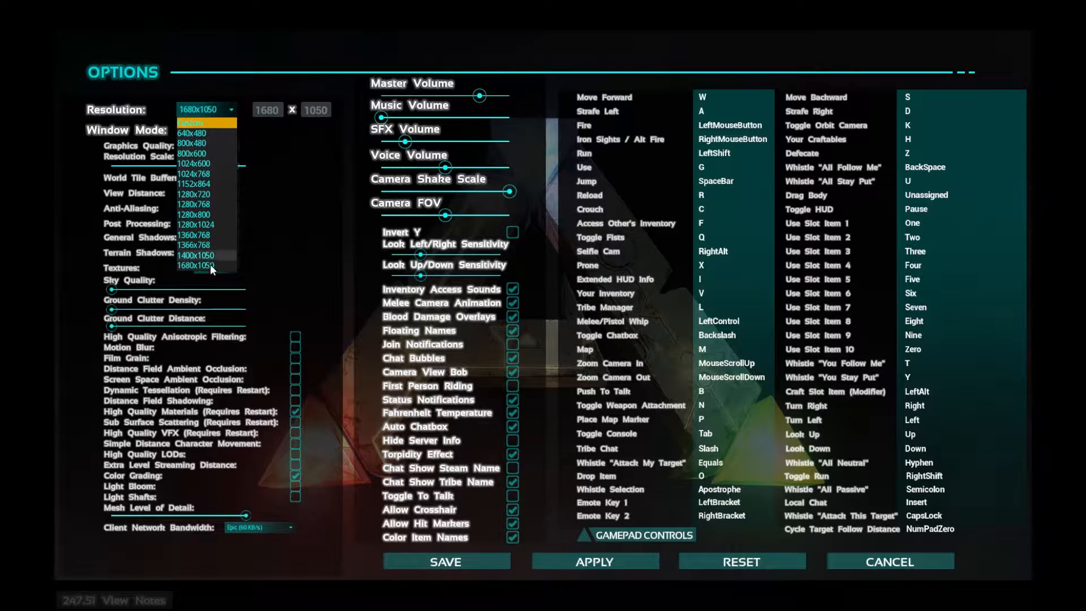
{"action": "left_click", "coordinate": [201, 266]}
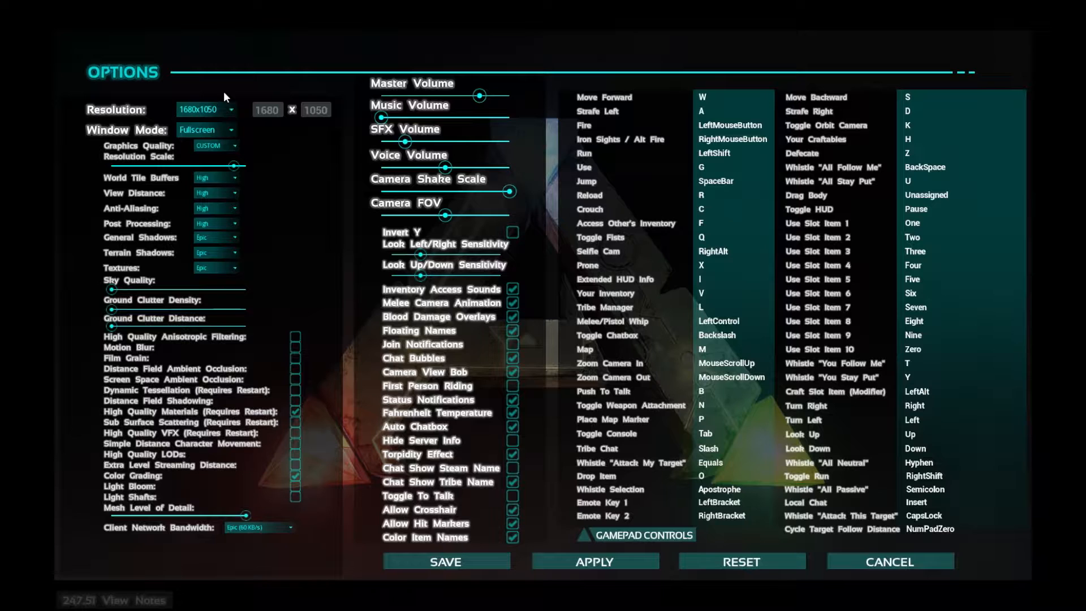
{"action": "left_click", "coordinate": [229, 109]}
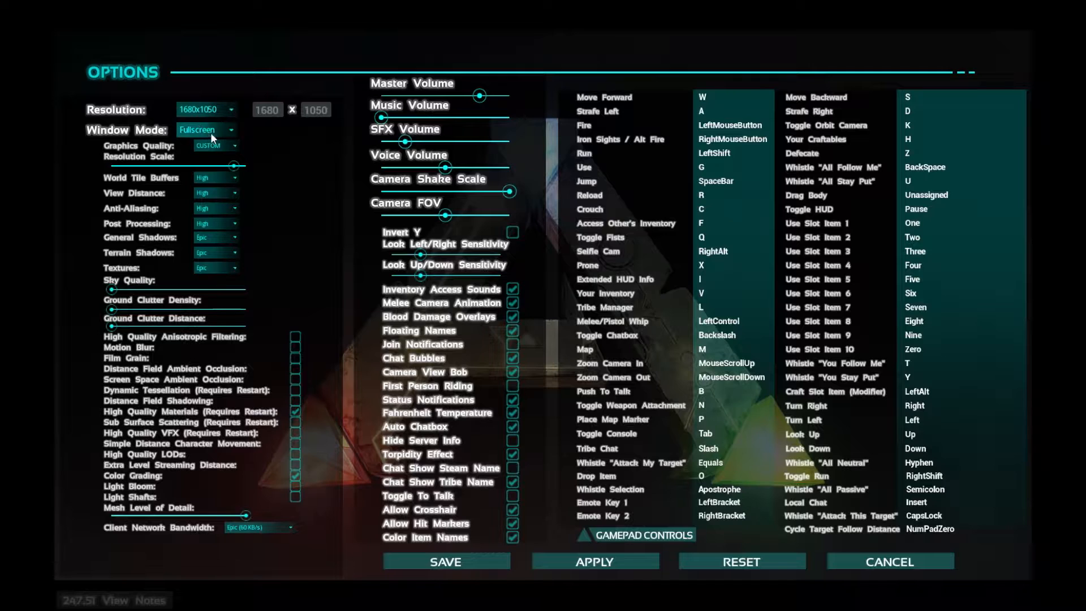
Step: Keep the window mode set to Fullscreen
{"action": "left_click", "coordinate": [206, 129]}
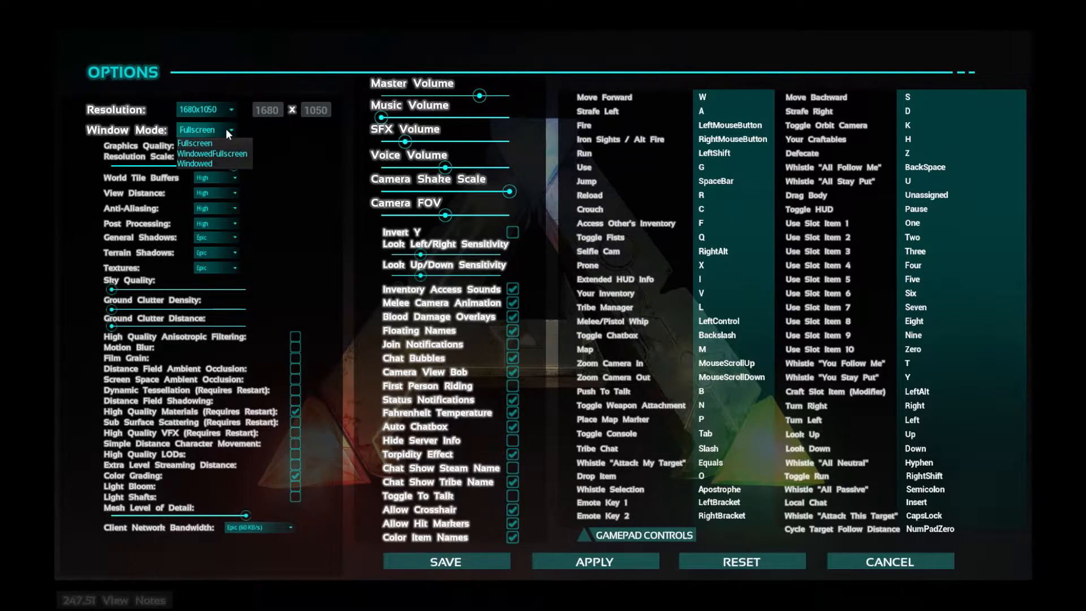
{"action": "left_click", "coordinate": [196, 143]}
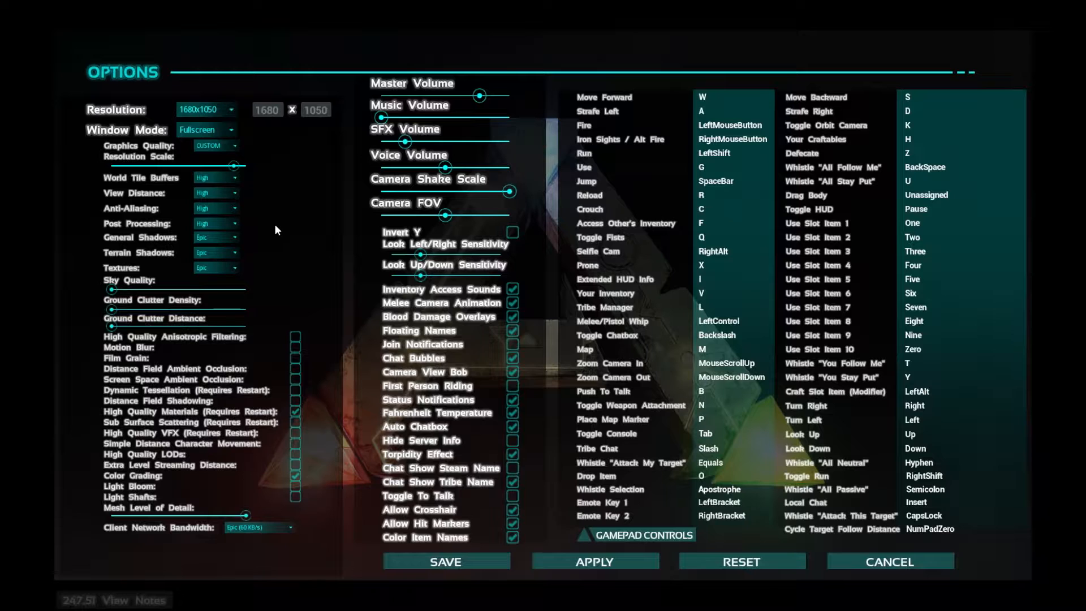
{"action": "mouse_move", "coordinate": [299, 210]}
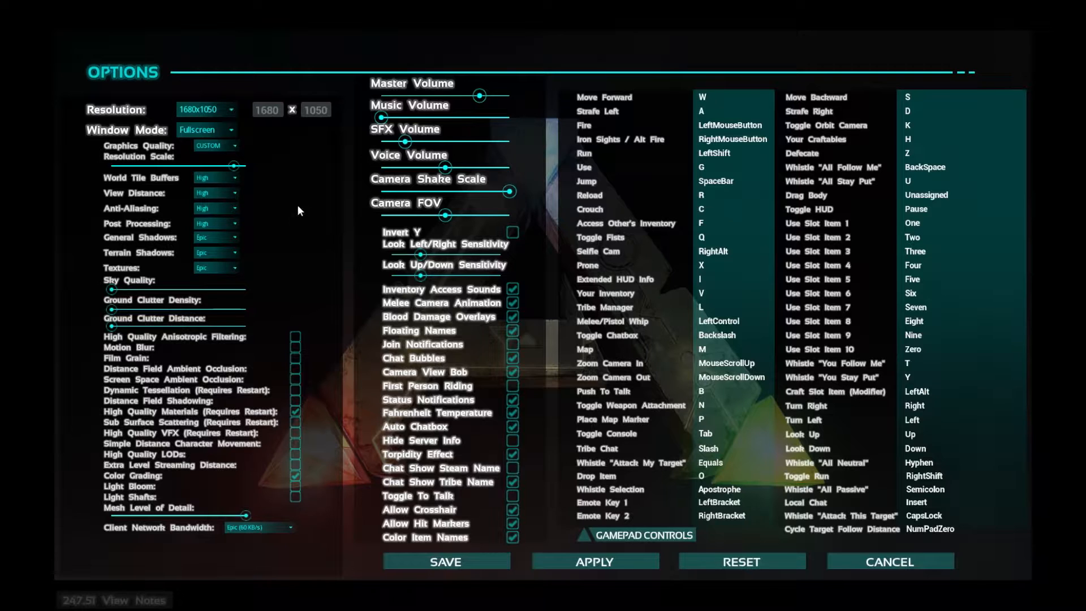
{"action": "left_click", "coordinate": [215, 146]}
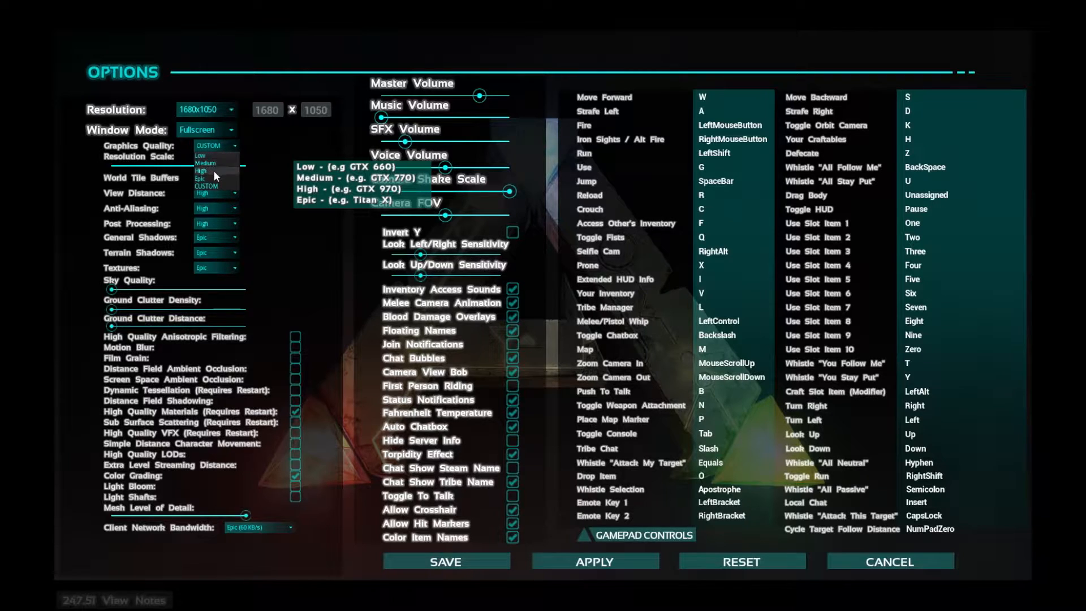
{"action": "mouse_move", "coordinate": [222, 177]}
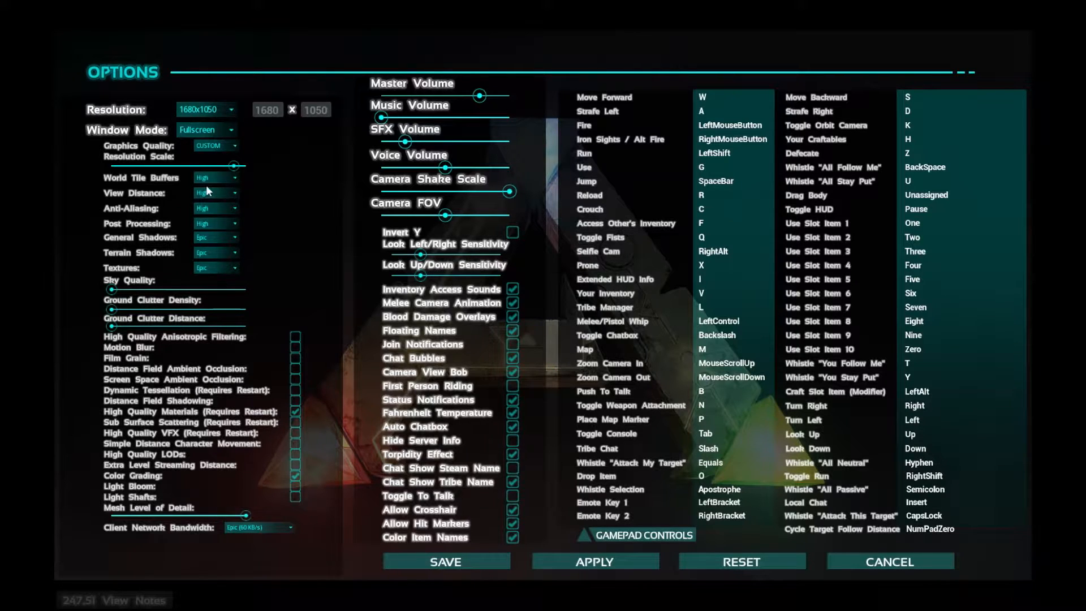
{"action": "mouse_move", "coordinate": [320, 352]}
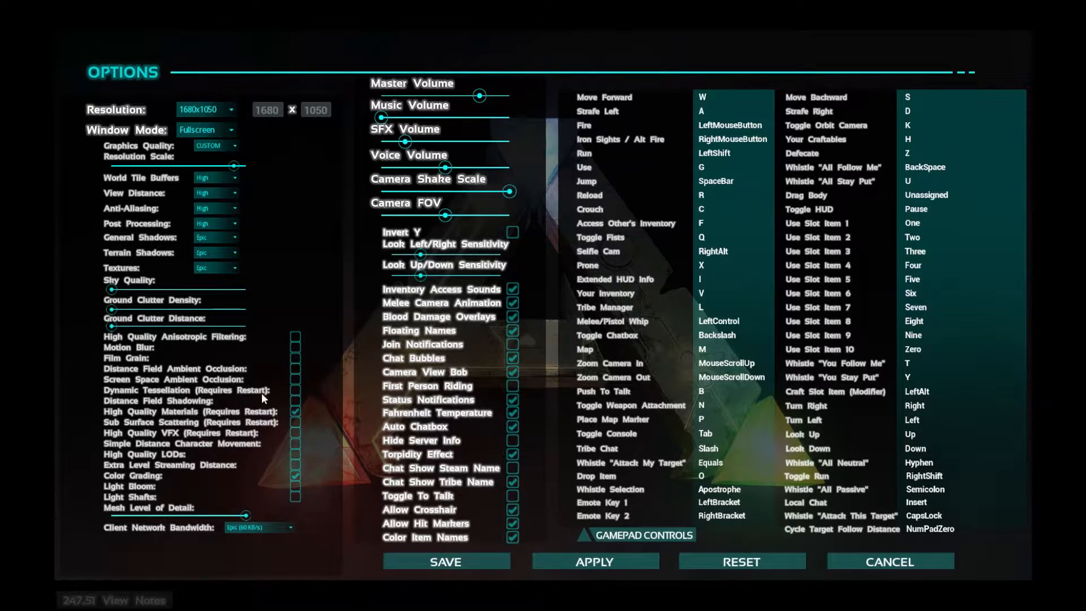
{"action": "mouse_move", "coordinate": [328, 411]}
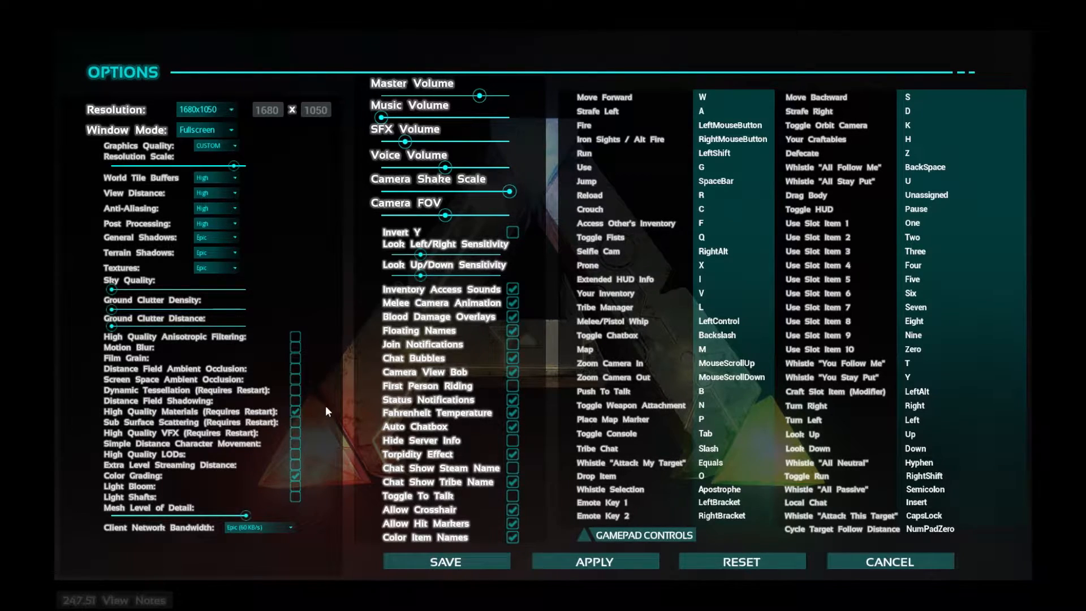
{"action": "mouse_move", "coordinate": [336, 402]}
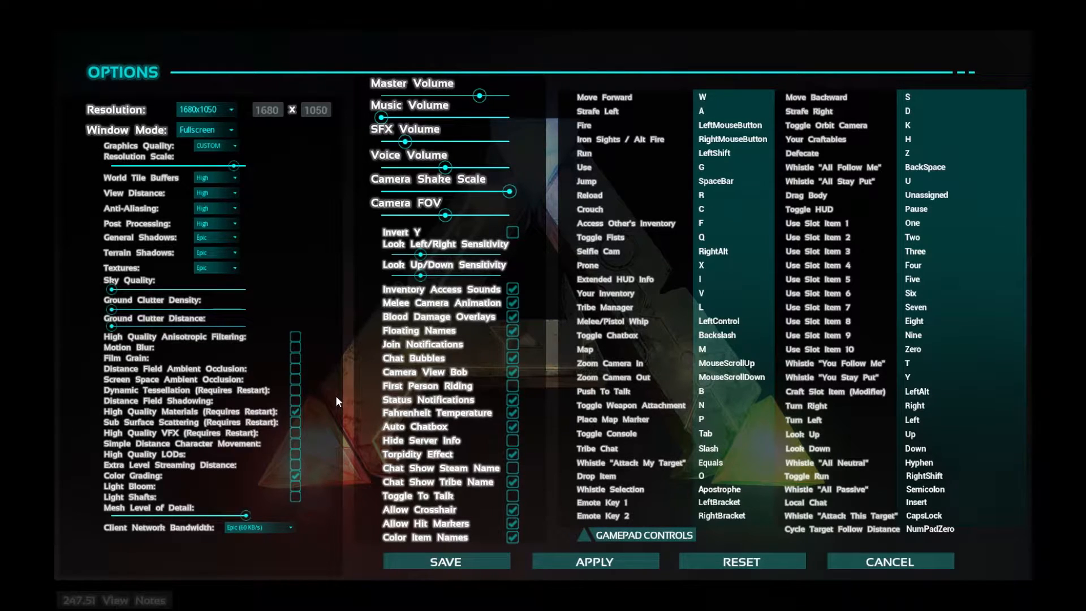
{"action": "mouse_move", "coordinate": [884, 86]}
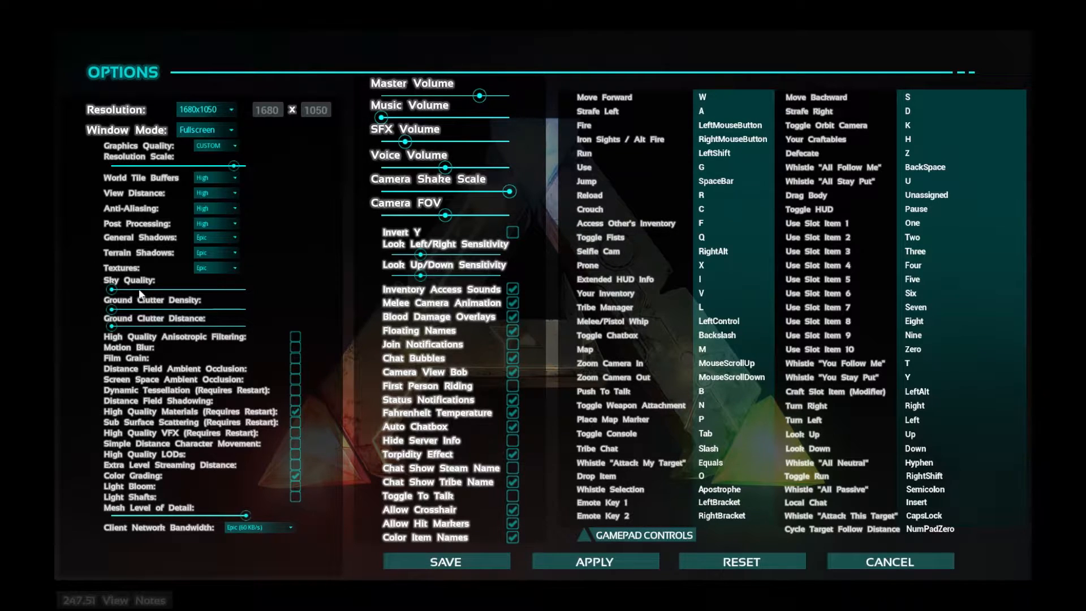
{"action": "mouse_move", "coordinate": [201, 323]}
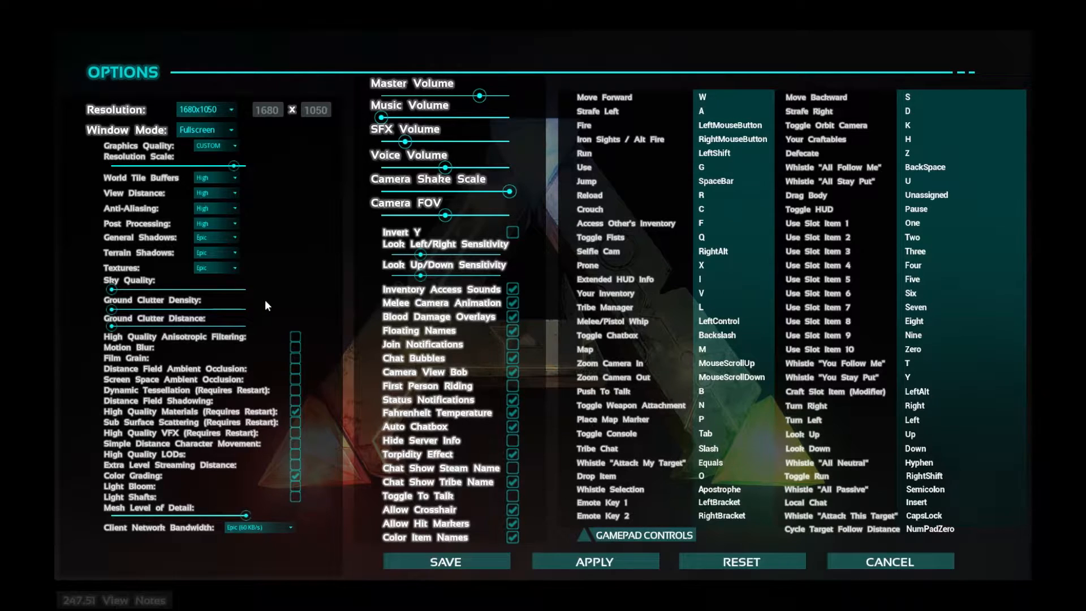
{"action": "mouse_move", "coordinate": [235, 169]}
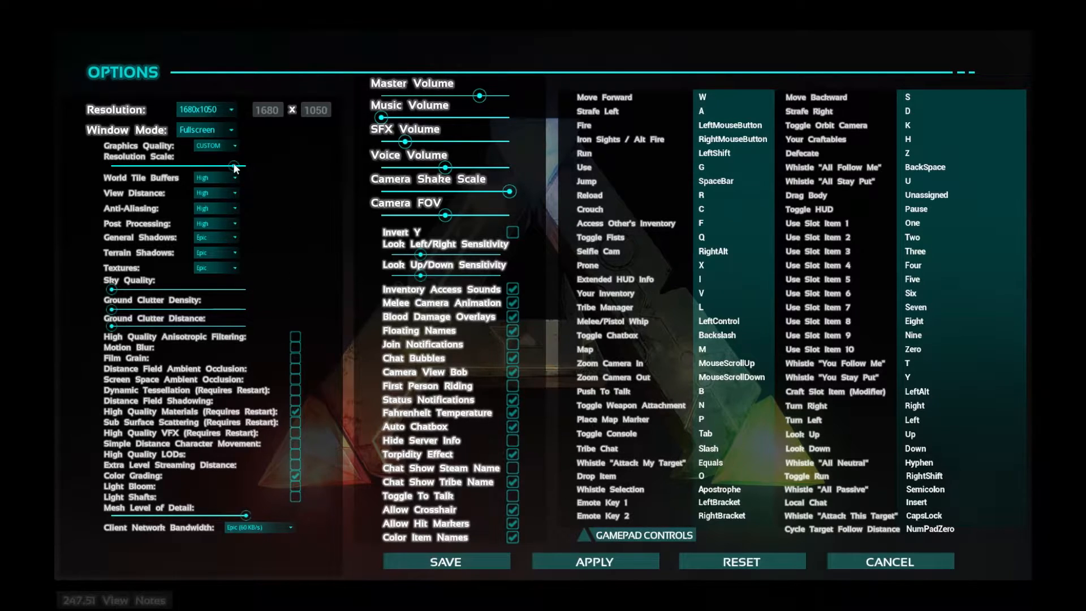
Step: Set overall graphics to Low and anti-aliasing to Low, leaving quality as Custom
{"action": "left_click", "coordinate": [215, 146]}
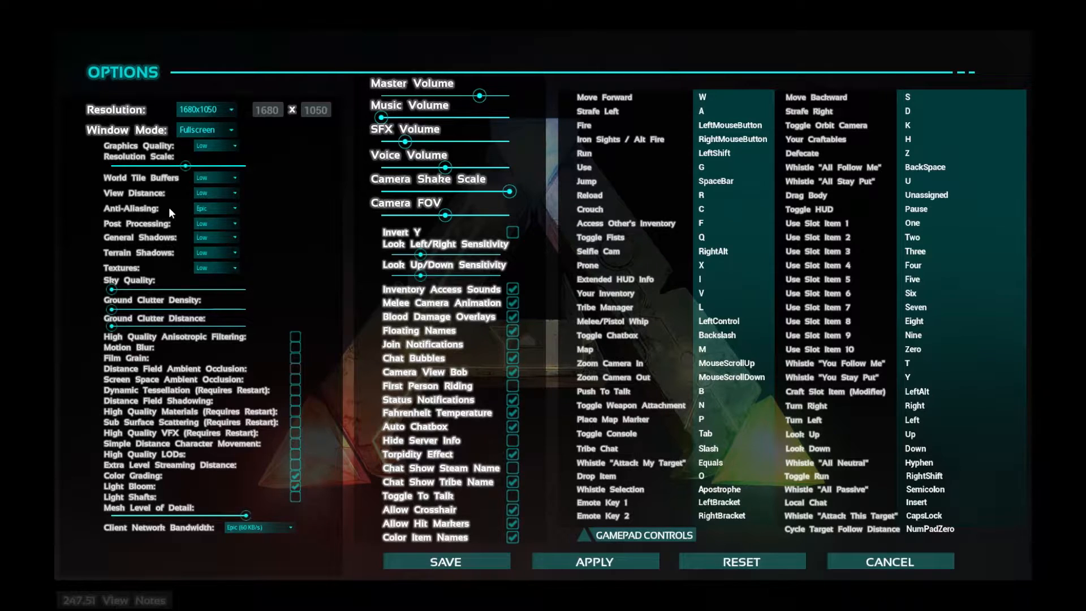
{"action": "mouse_move", "coordinate": [185, 212]}
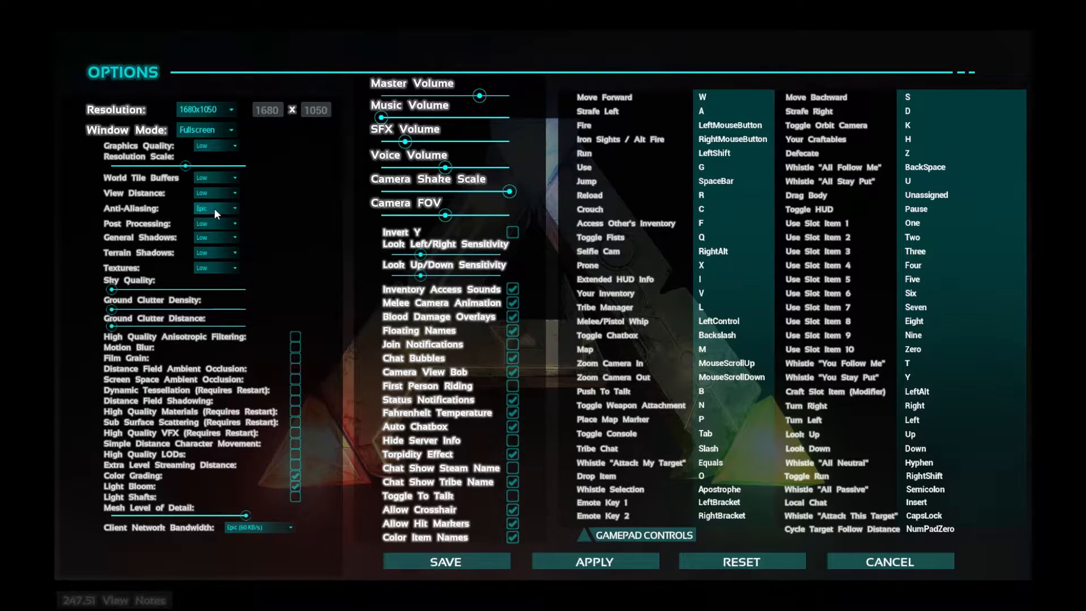
{"action": "mouse_move", "coordinate": [271, 178]}
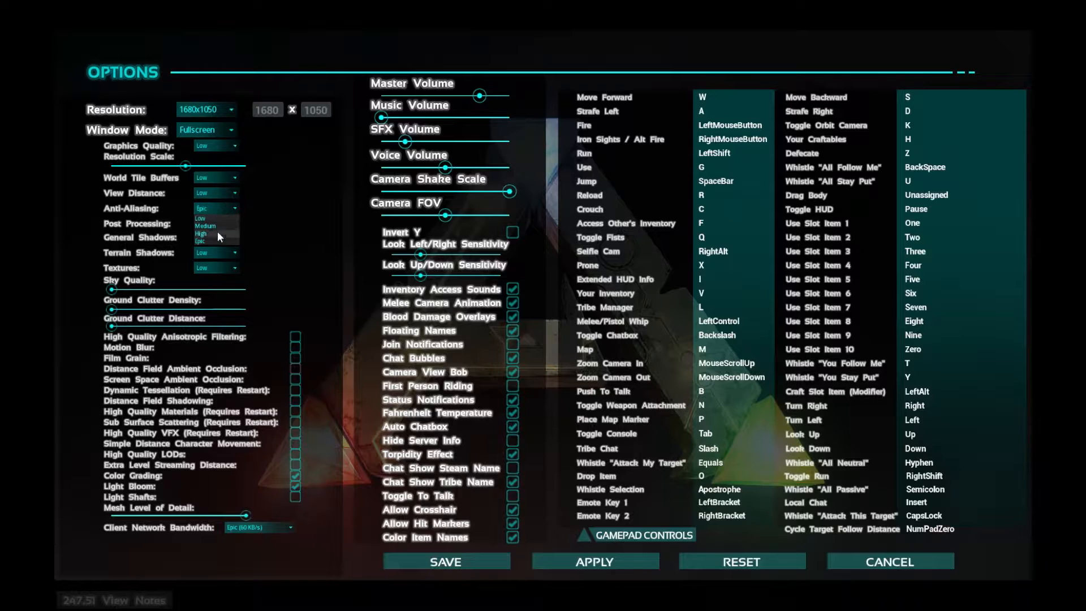
{"action": "left_click", "coordinate": [211, 208]}
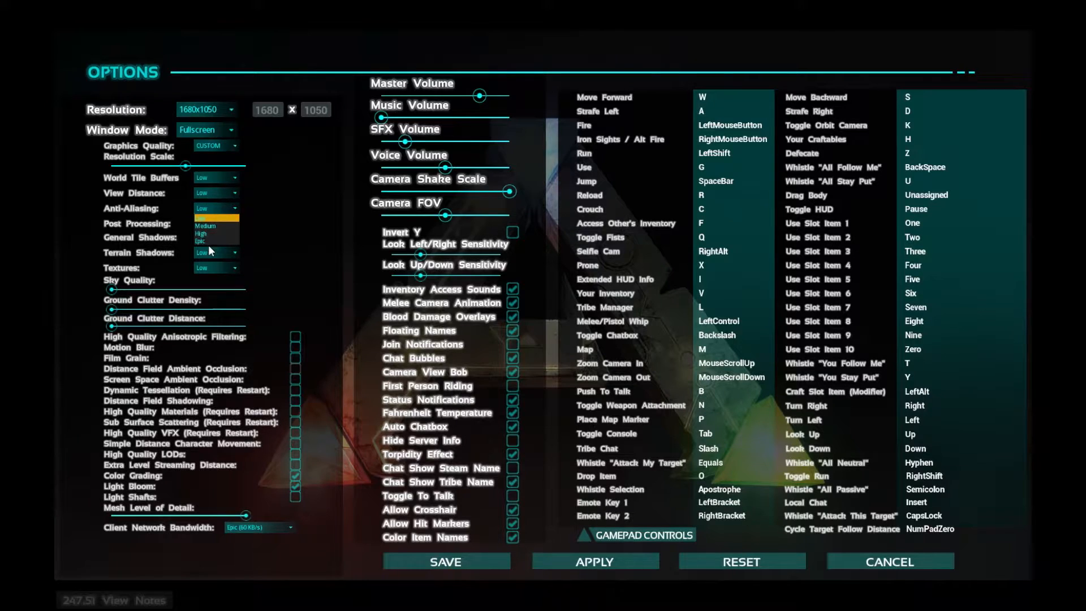
{"action": "left_click", "coordinate": [215, 146]}
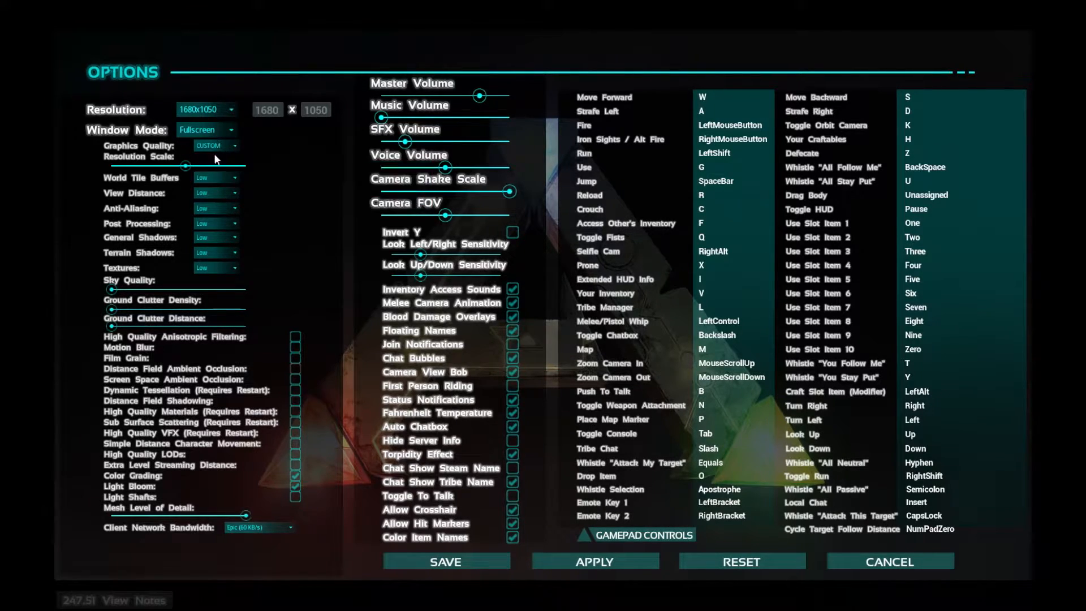
Step: Apply the High graphics preset, raising anti-aliasing and post processing to Epic
{"action": "left_click", "coordinate": [215, 146]}
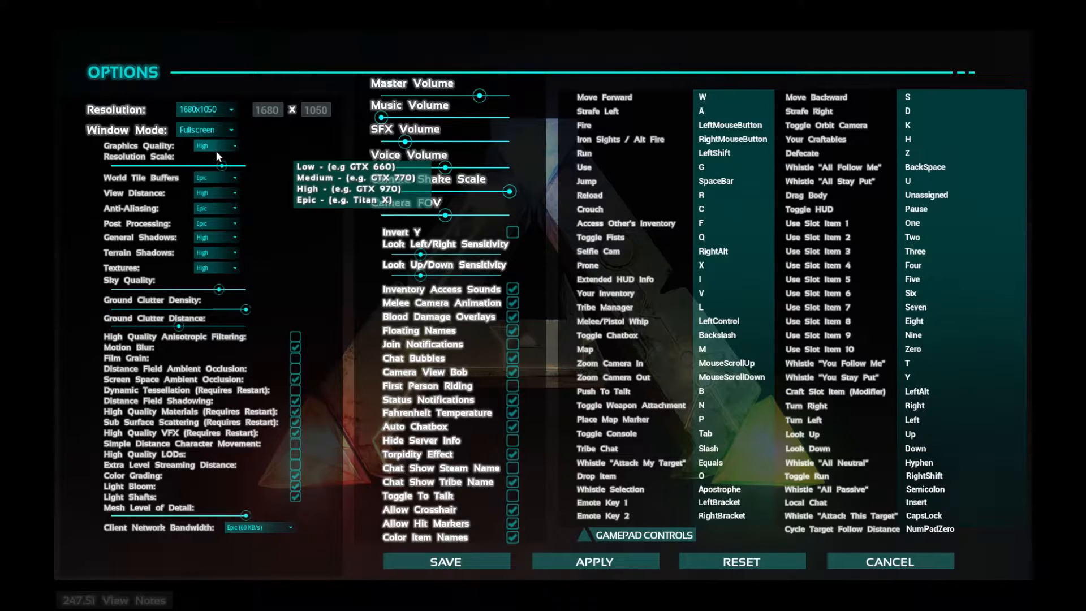
{"action": "left_click", "coordinate": [215, 146]}
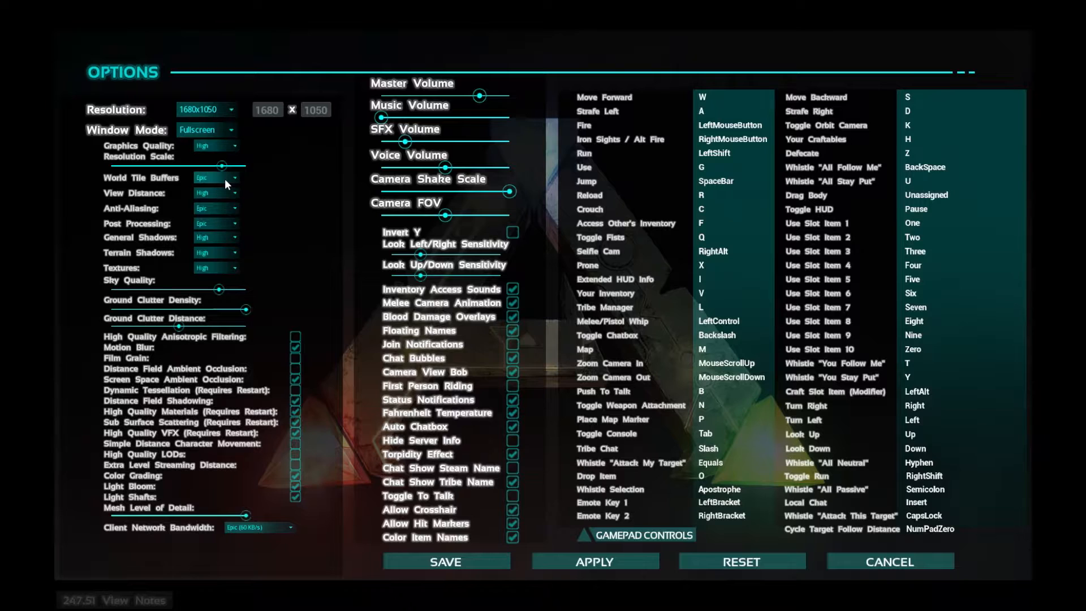
{"action": "mouse_move", "coordinate": [152, 203]}
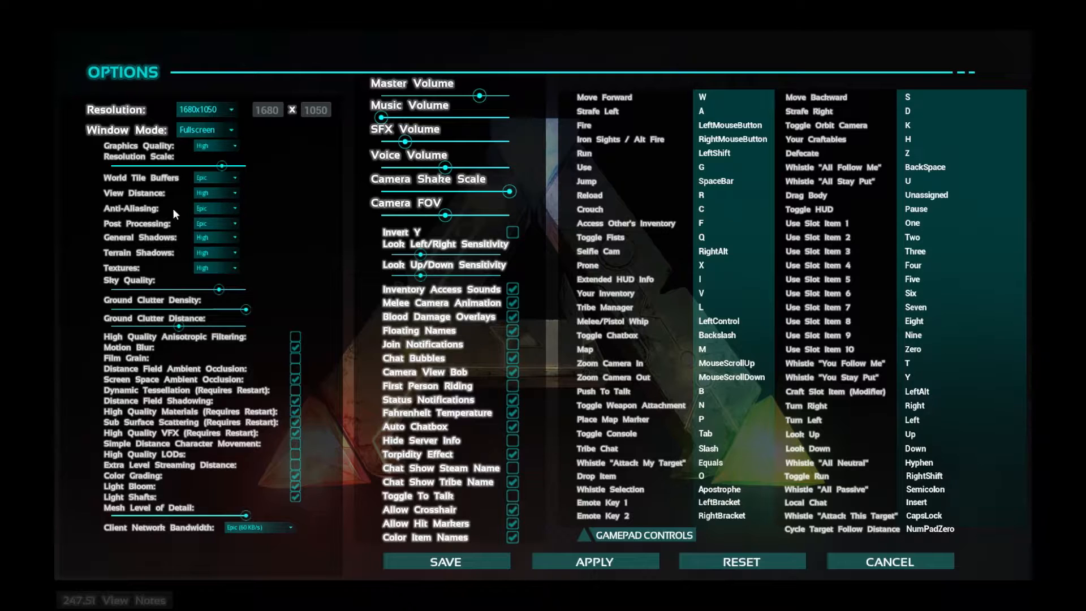
{"action": "mouse_move", "coordinate": [245, 227]}
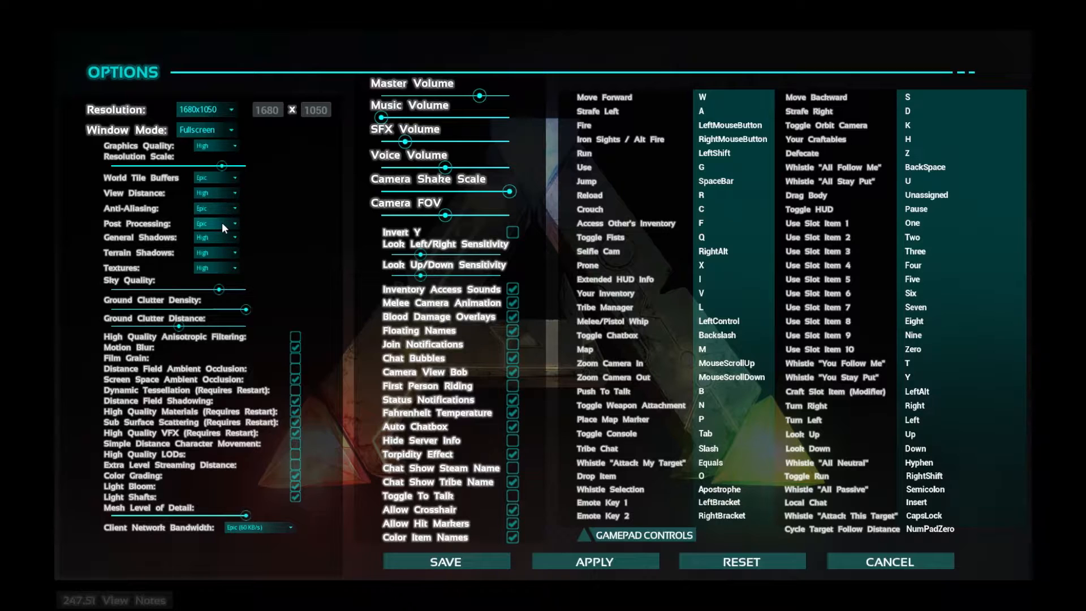
{"action": "mouse_move", "coordinate": [221, 228]}
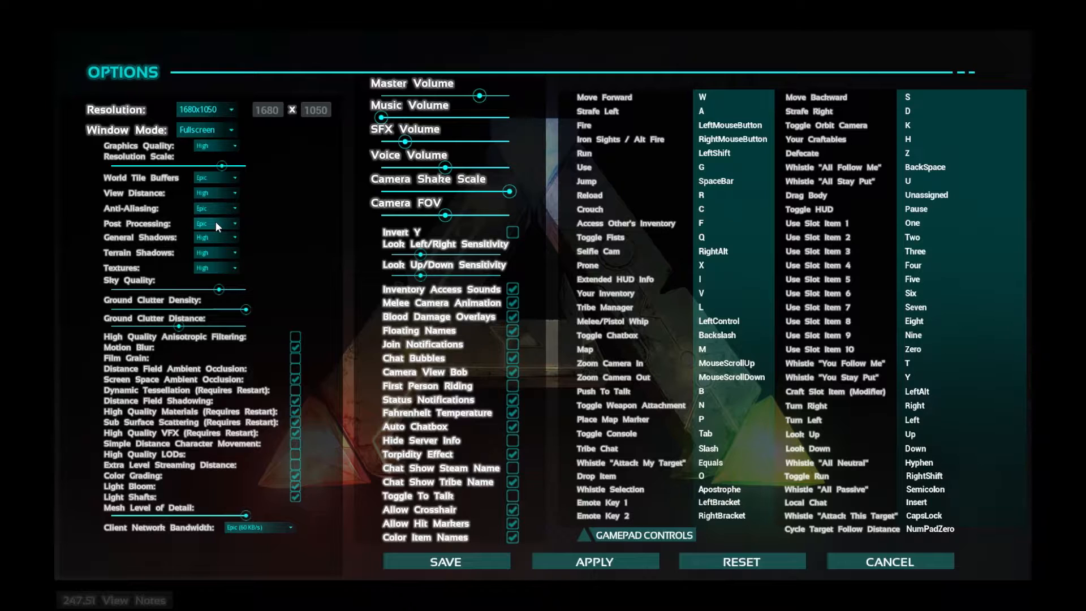
{"action": "left_click", "coordinate": [216, 222]}
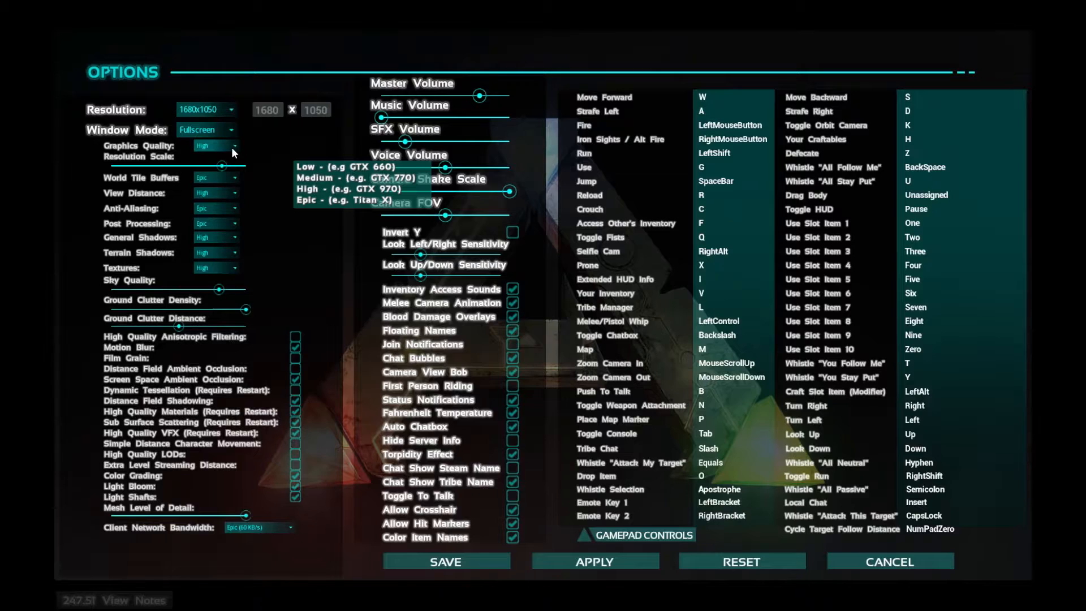
{"action": "mouse_move", "coordinate": [220, 147]}
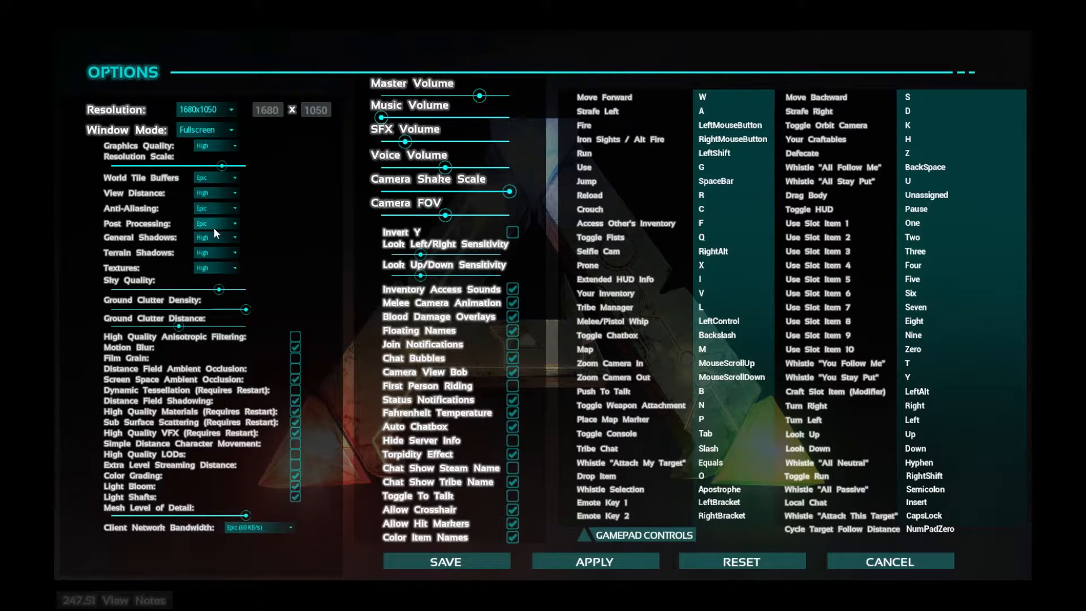
{"action": "mouse_move", "coordinate": [182, 244]}
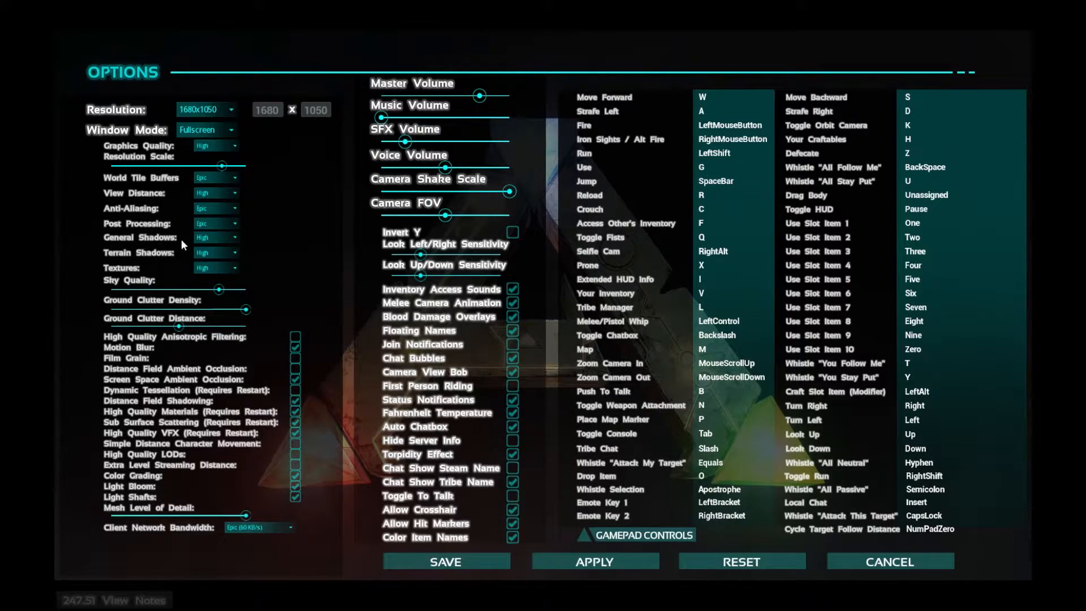
{"action": "left_click", "coordinate": [215, 236]}
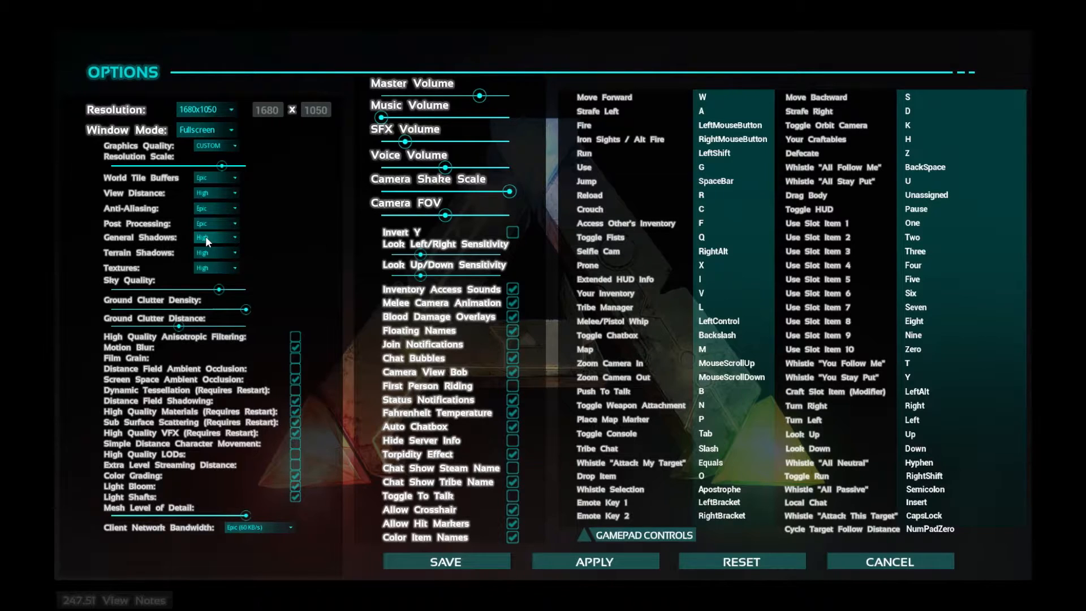
{"action": "mouse_move", "coordinate": [202, 269]}
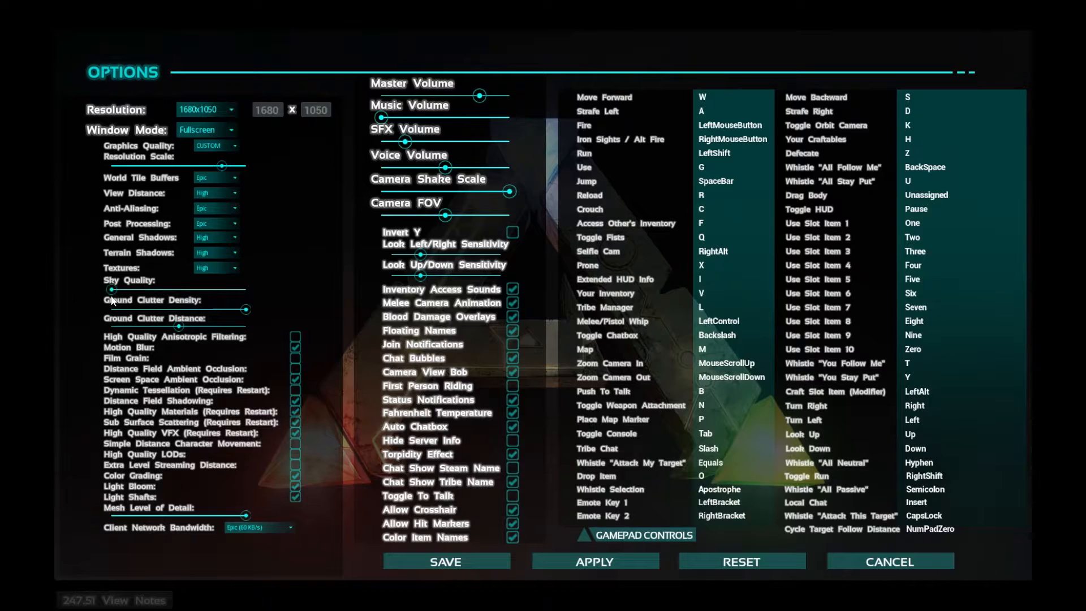
Step: Reduce sky quality to its lowest level, switching quality to Custom
{"action": "left_click_drag", "start_coordinate": [112, 298], "coordinate": [163, 292]}
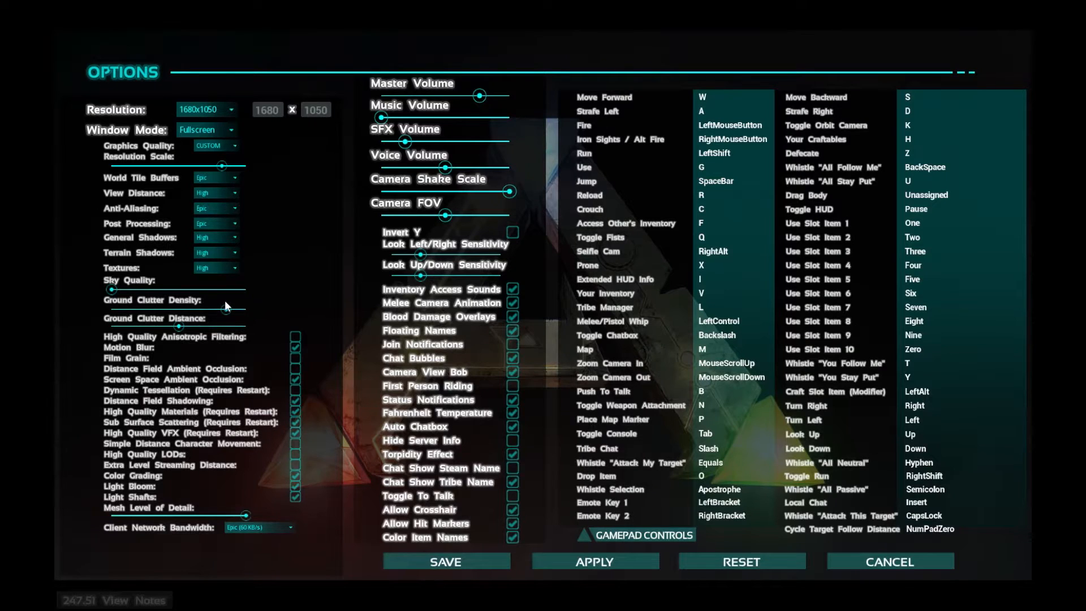
{"action": "mouse_move", "coordinate": [233, 315]}
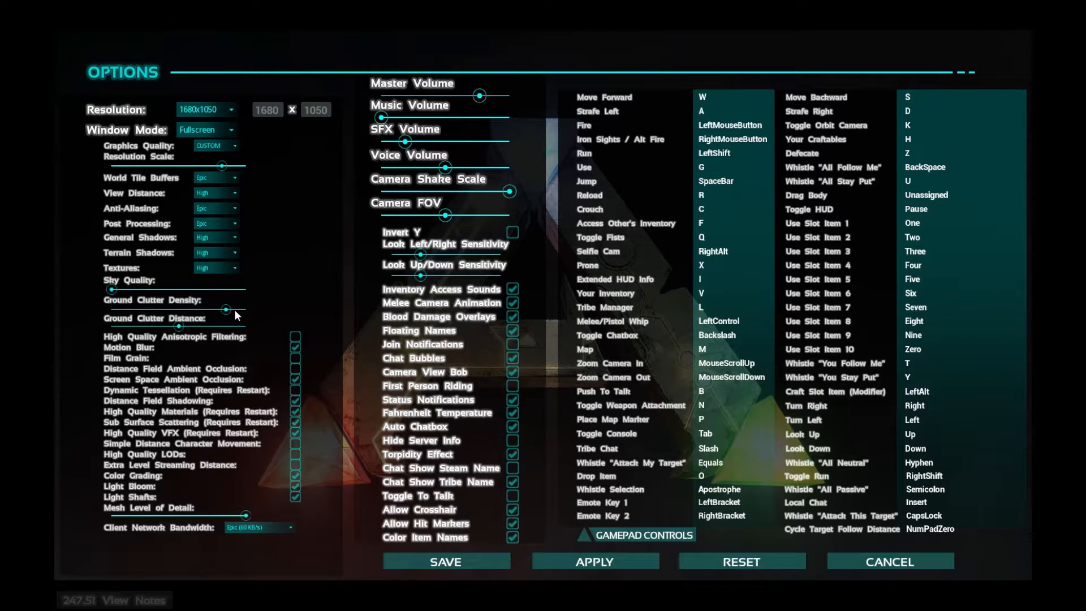
{"action": "mouse_move", "coordinate": [105, 324]}
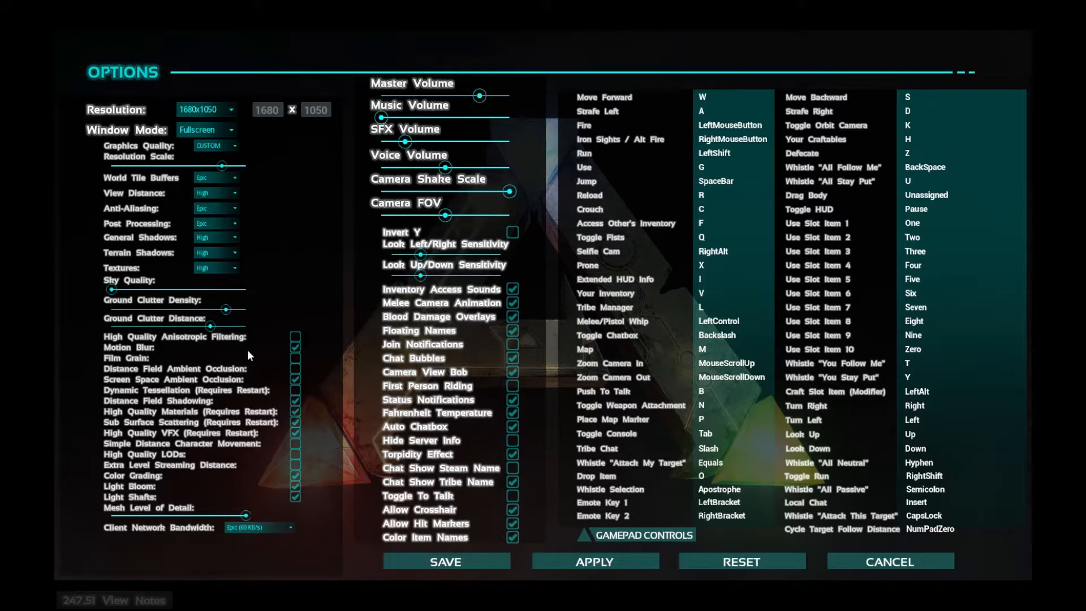
{"action": "mouse_move", "coordinate": [183, 346]}
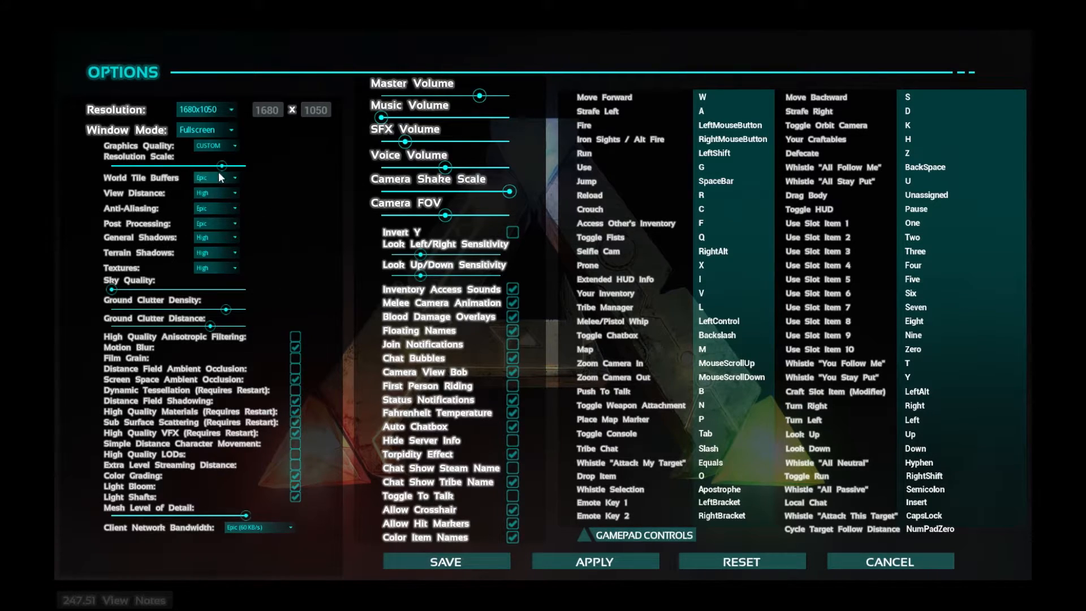
{"action": "left_click", "coordinate": [296, 337]}
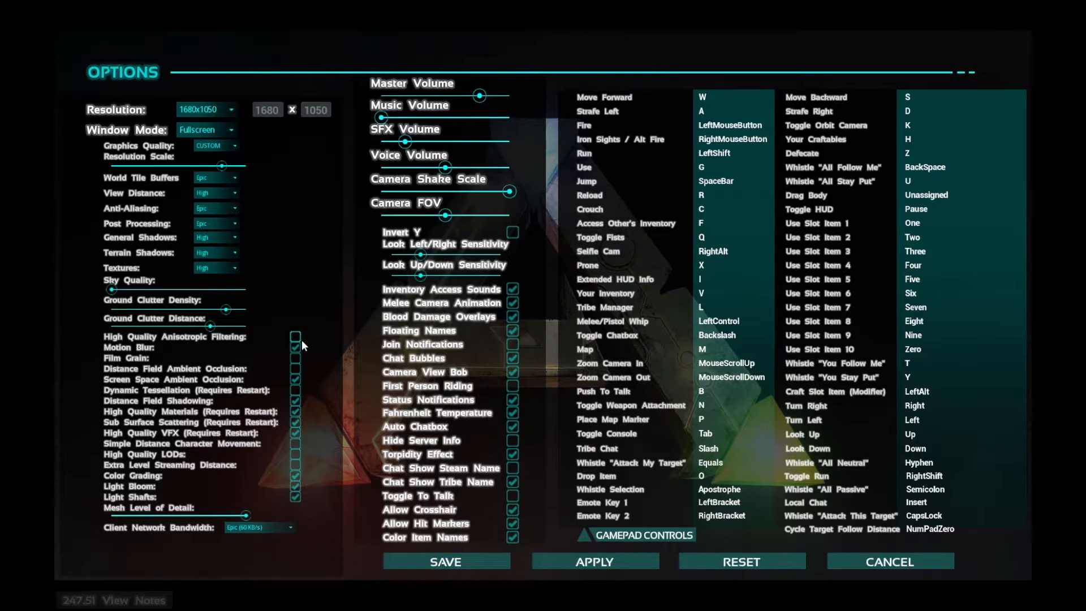
{"action": "left_click", "coordinate": [294, 348]}
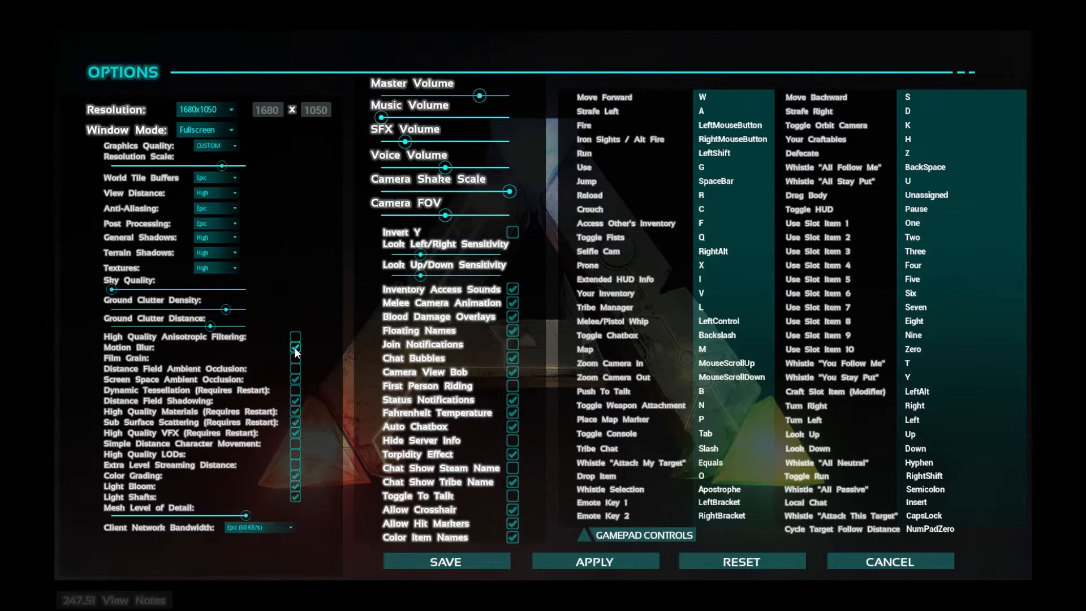
{"action": "left_click", "coordinate": [295, 337]}
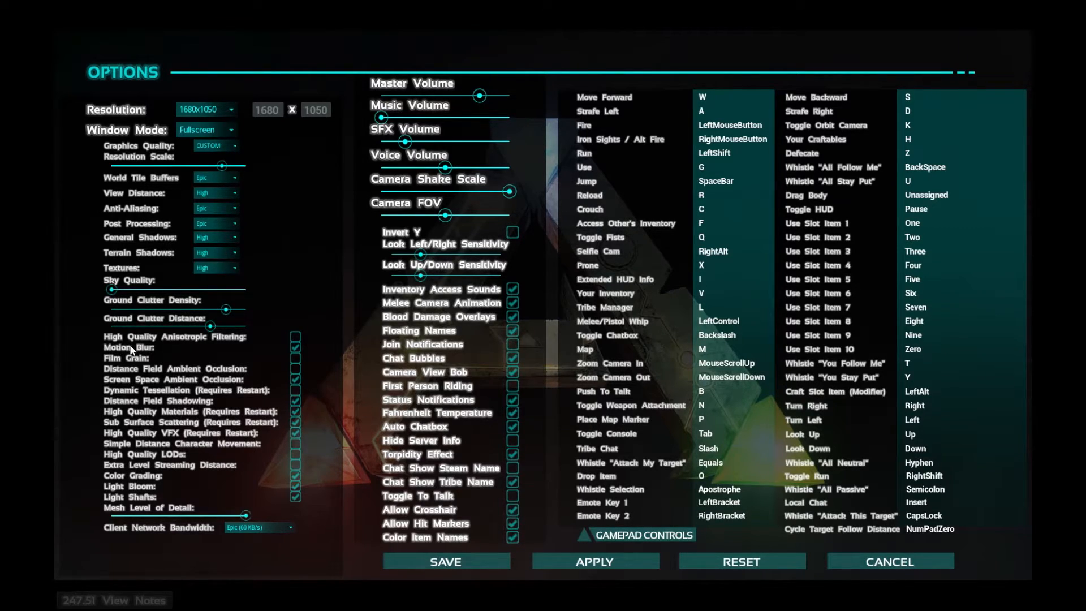
{"action": "left_click", "coordinate": [294, 347]}
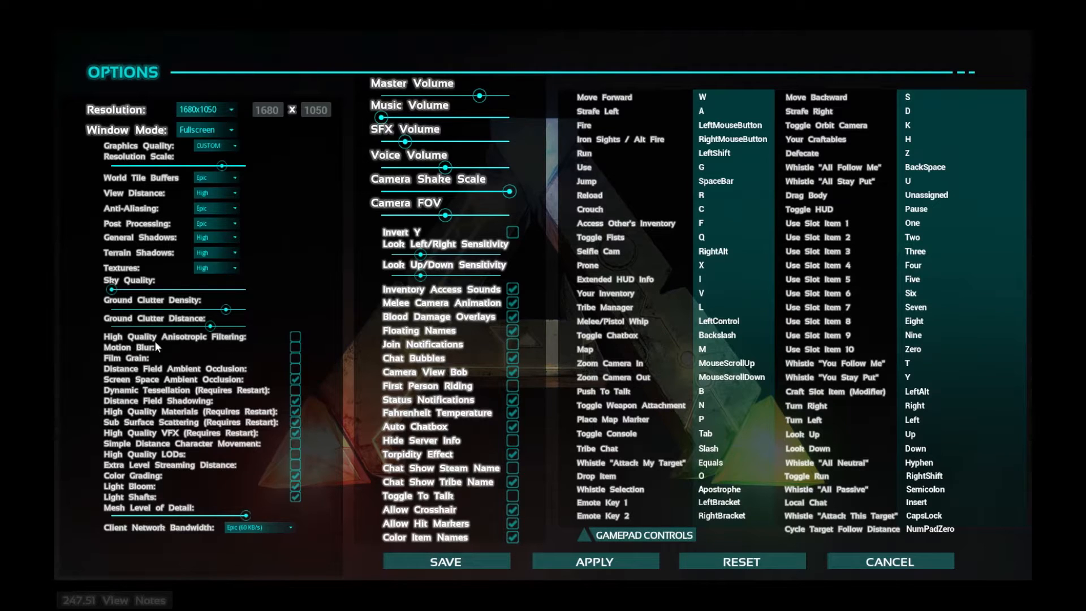
{"action": "mouse_move", "coordinate": [281, 371]}
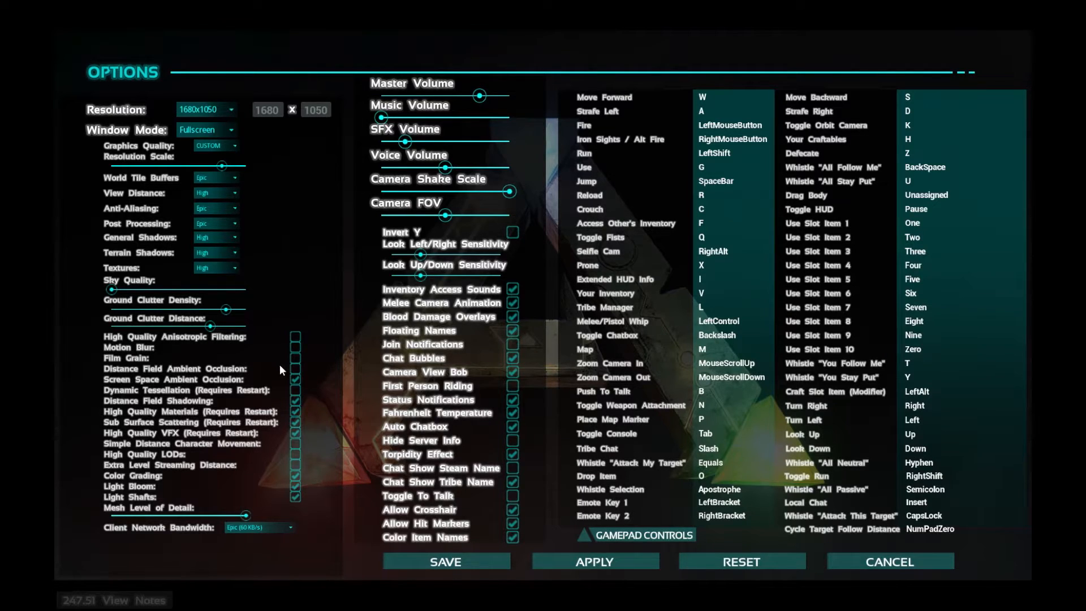
{"action": "mouse_move", "coordinate": [340, 370]}
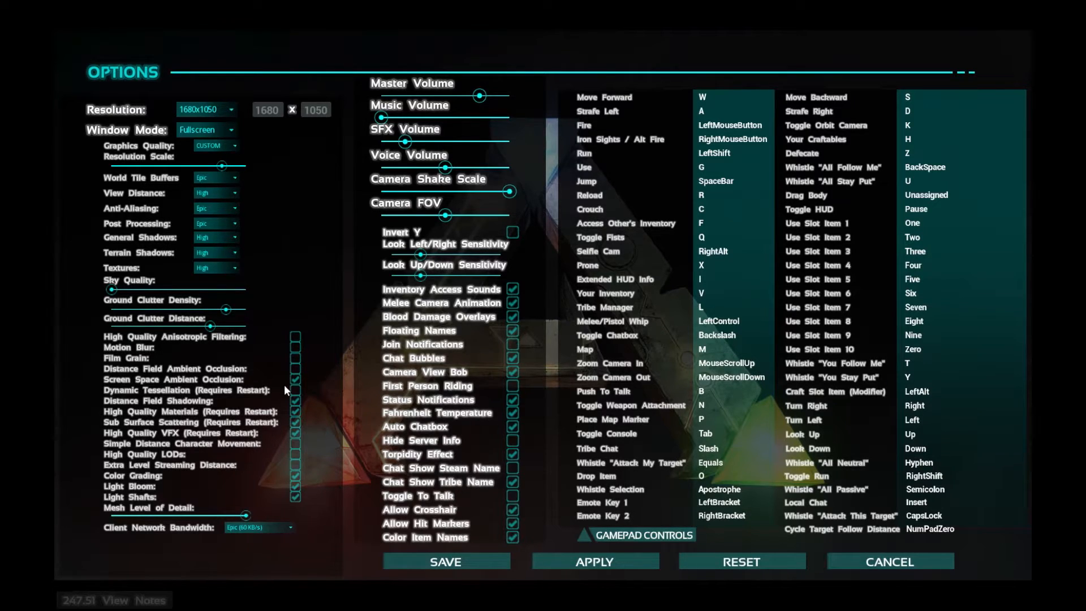
{"action": "mouse_move", "coordinate": [164, 383]}
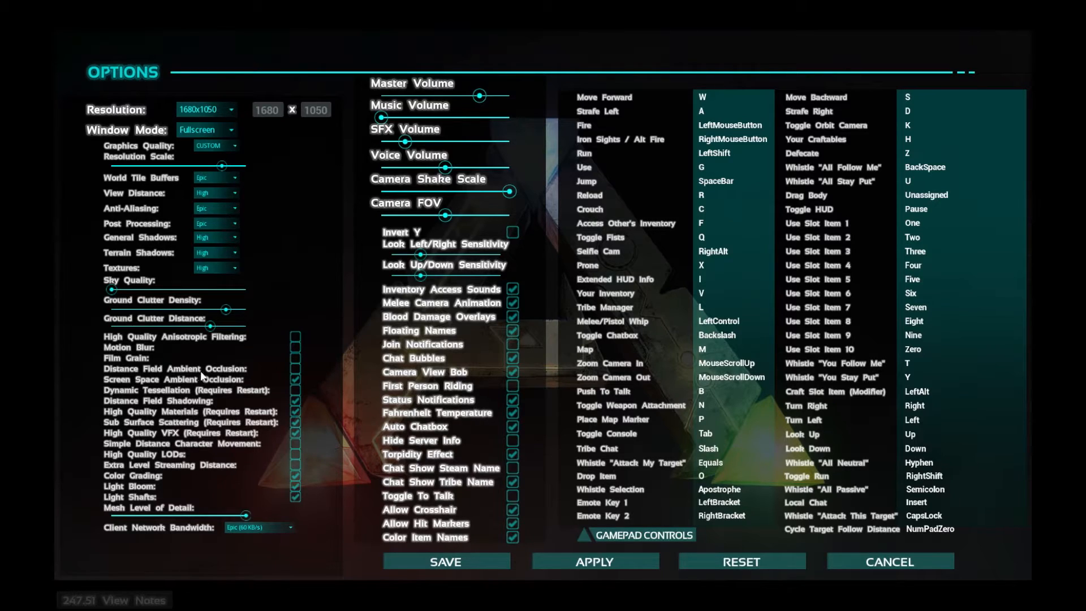
{"action": "mouse_move", "coordinate": [234, 374]}
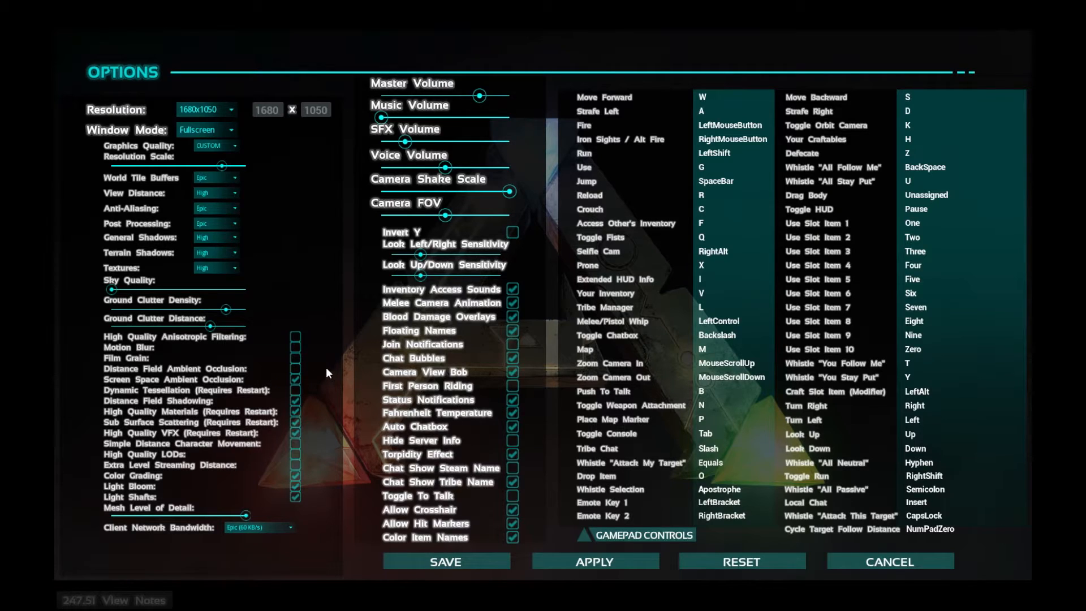
{"action": "mouse_move", "coordinate": [283, 388]}
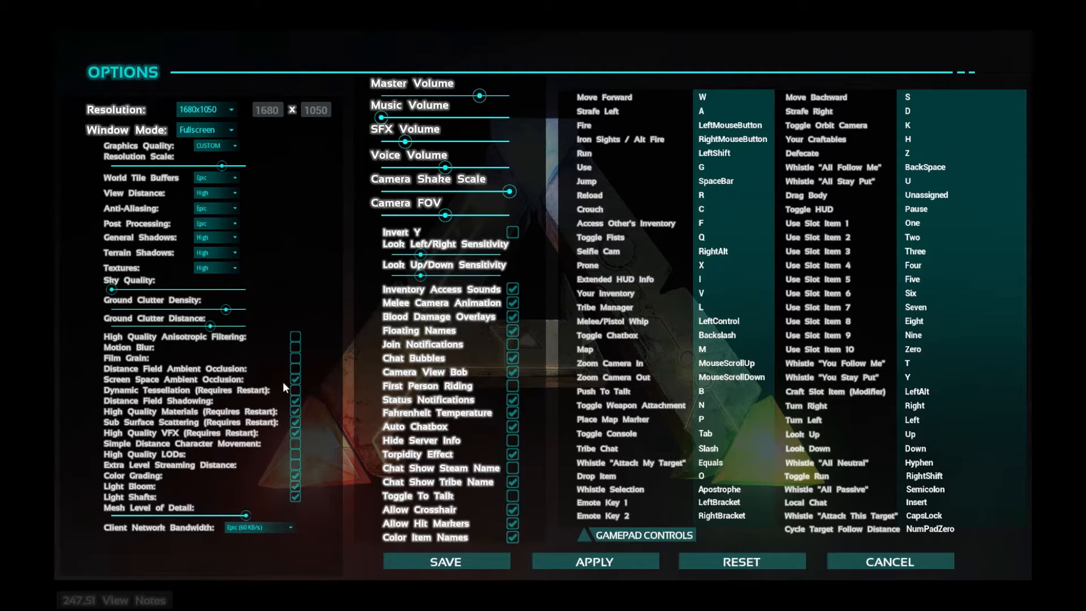
{"action": "left_click", "coordinate": [294, 381]}
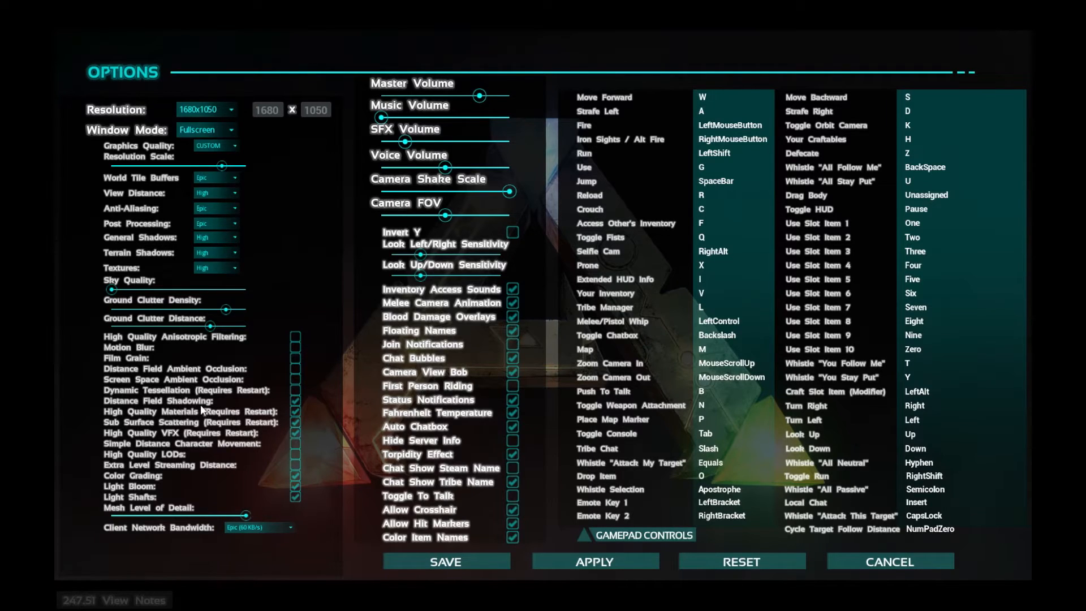
{"action": "left_click", "coordinate": [295, 400]}
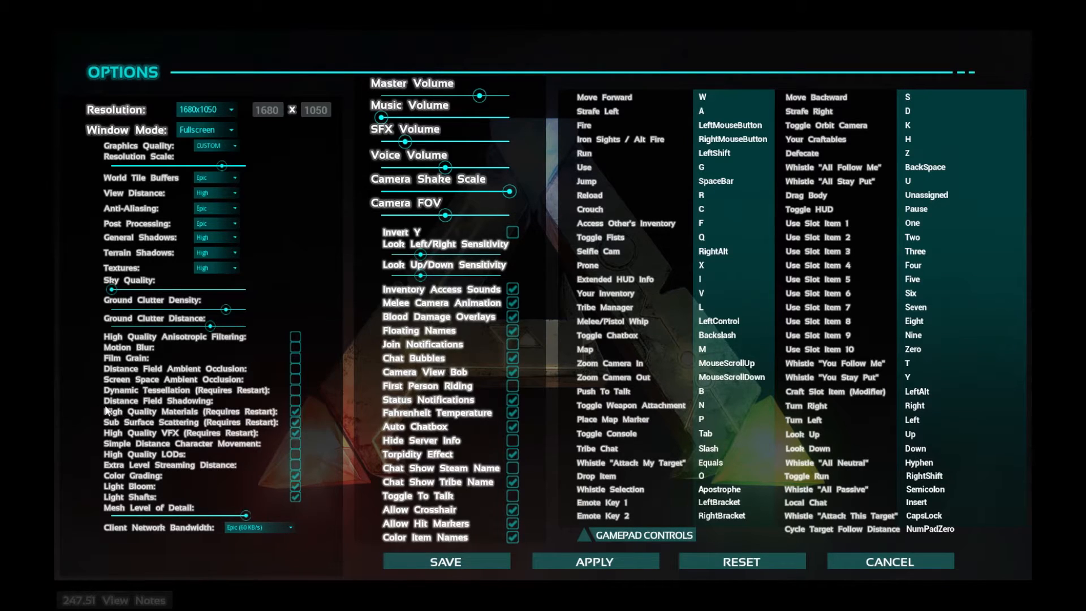
{"action": "left_click", "coordinate": [294, 411]}
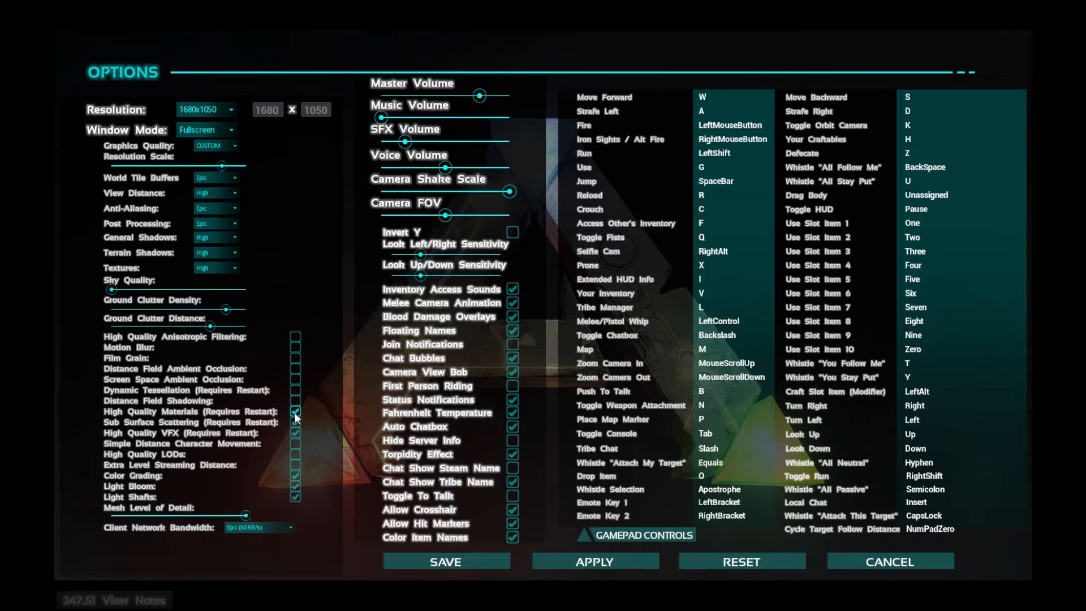
{"action": "left_click", "coordinate": [296, 412]}
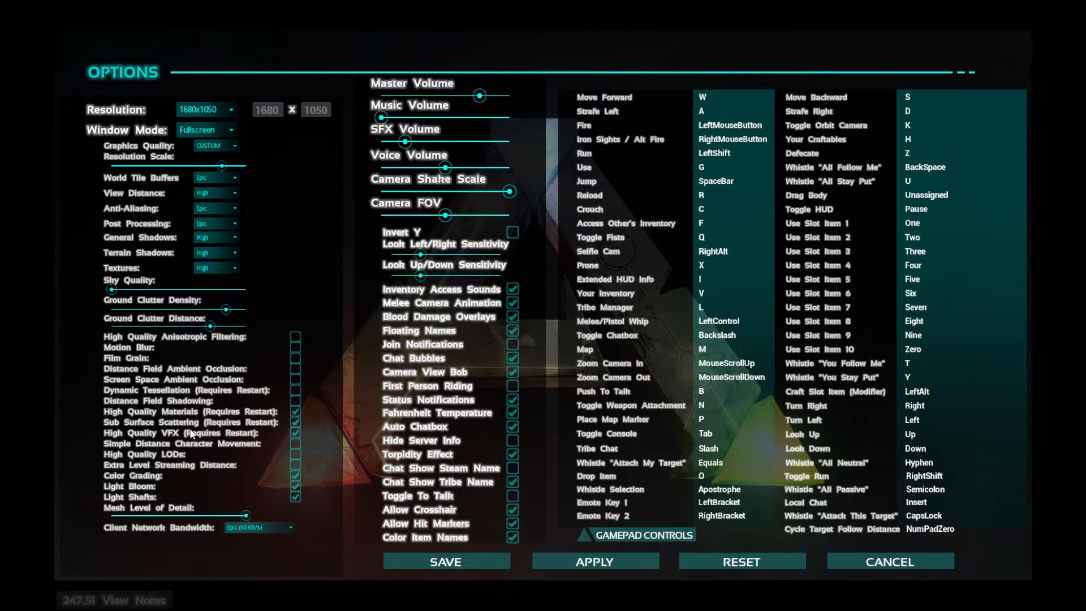
{"action": "left_click", "coordinate": [295, 422]}
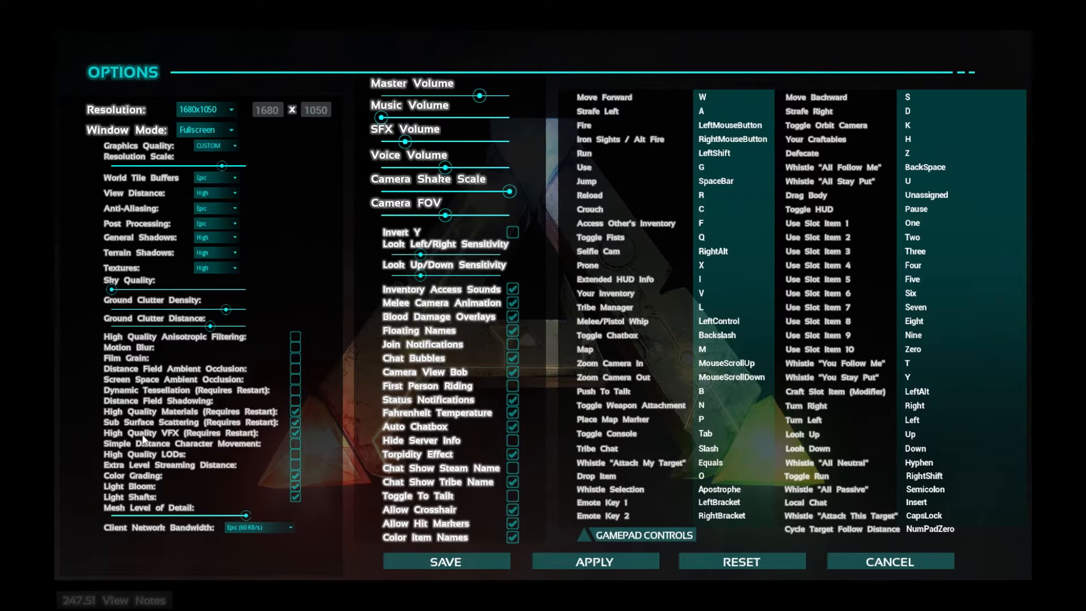
{"action": "mouse_move", "coordinate": [261, 399]}
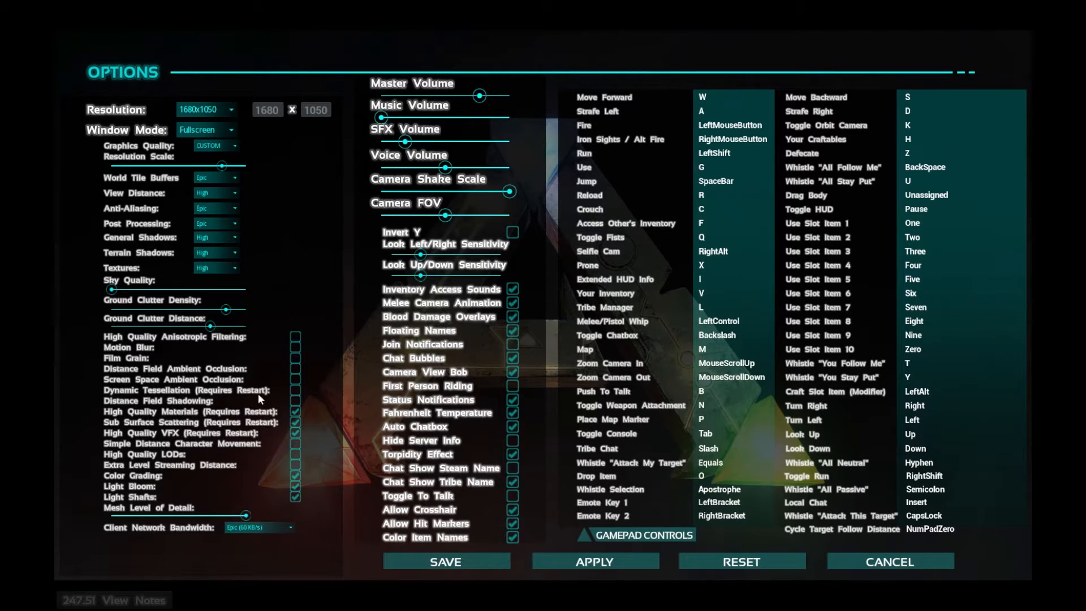
{"action": "left_click", "coordinate": [295, 433]}
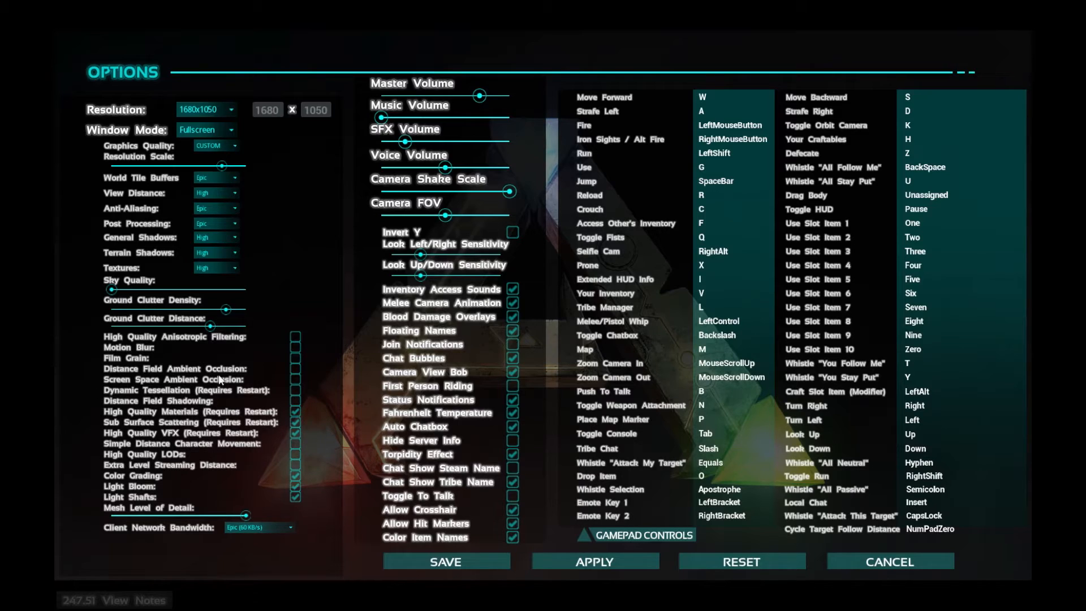
{"action": "mouse_move", "coordinate": [315, 467]}
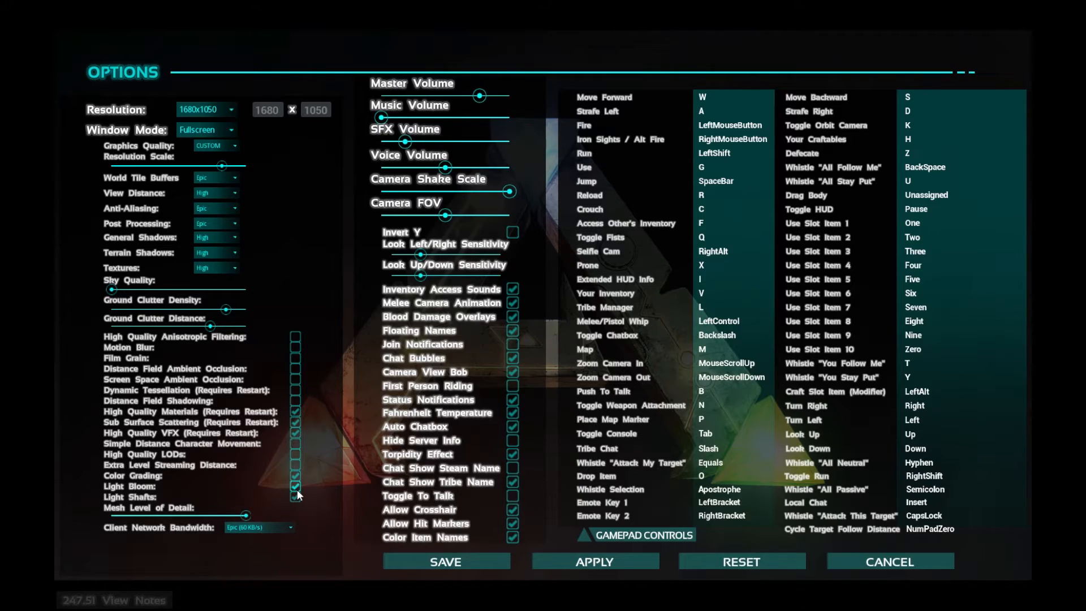
{"action": "left_click", "coordinate": [294, 485]}
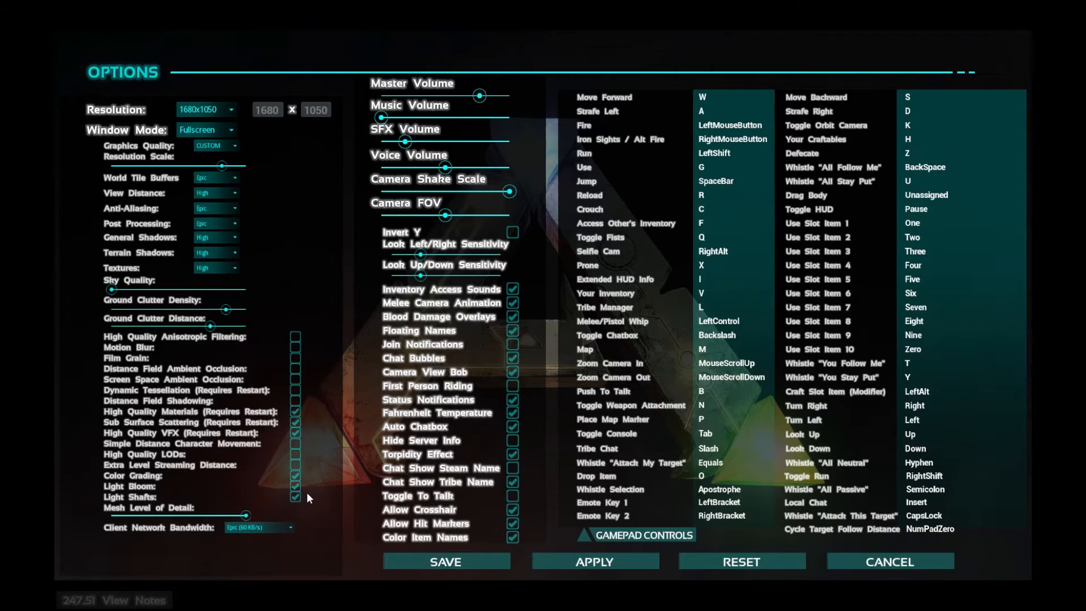
{"action": "left_click", "coordinate": [296, 453]}
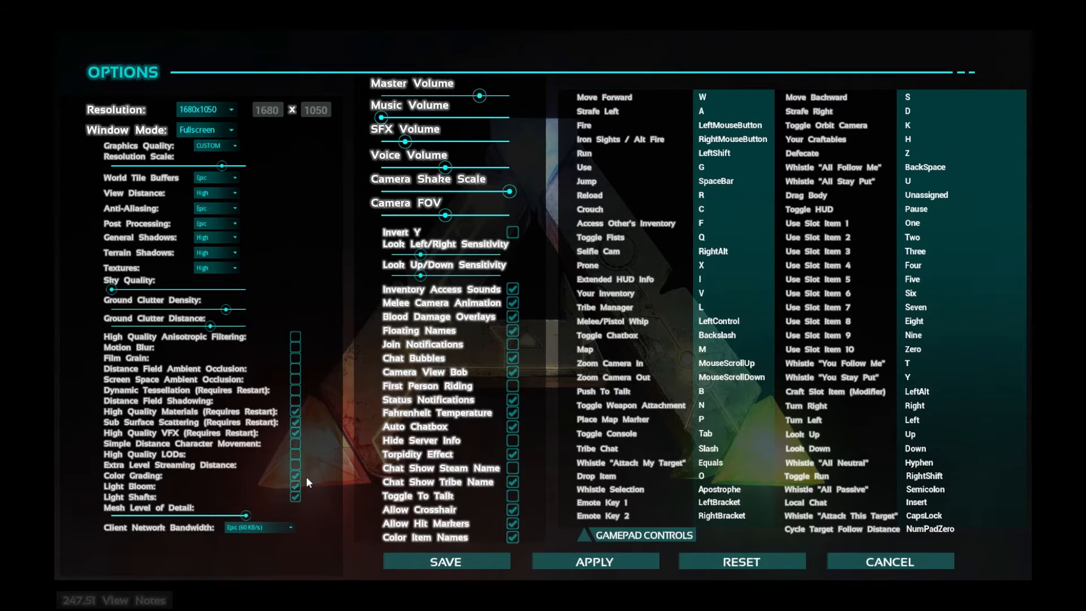
{"action": "mouse_move", "coordinate": [319, 487]}
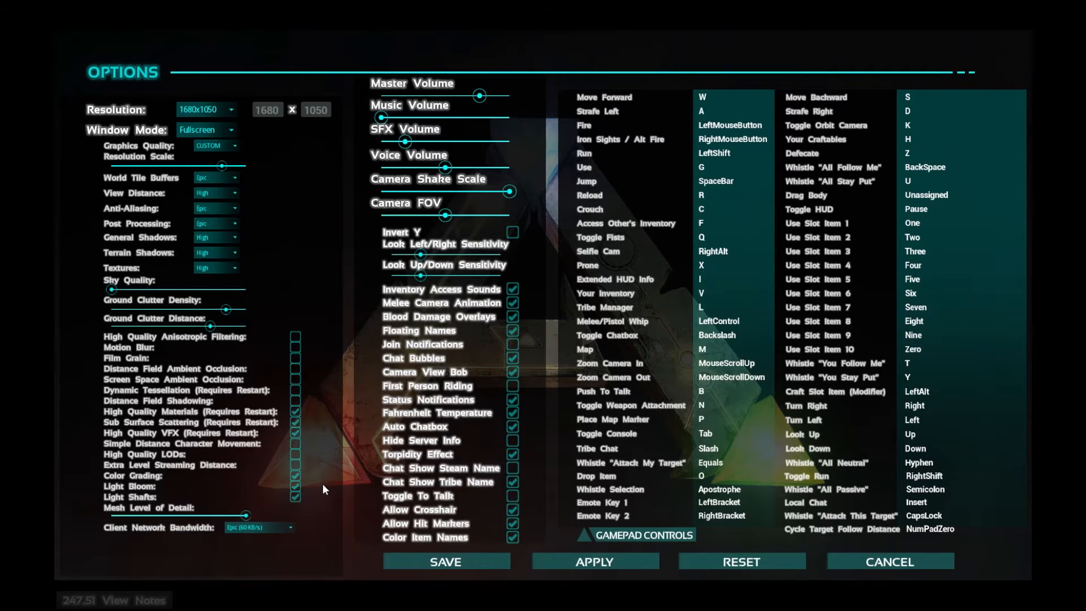
{"action": "mouse_move", "coordinate": [329, 490]}
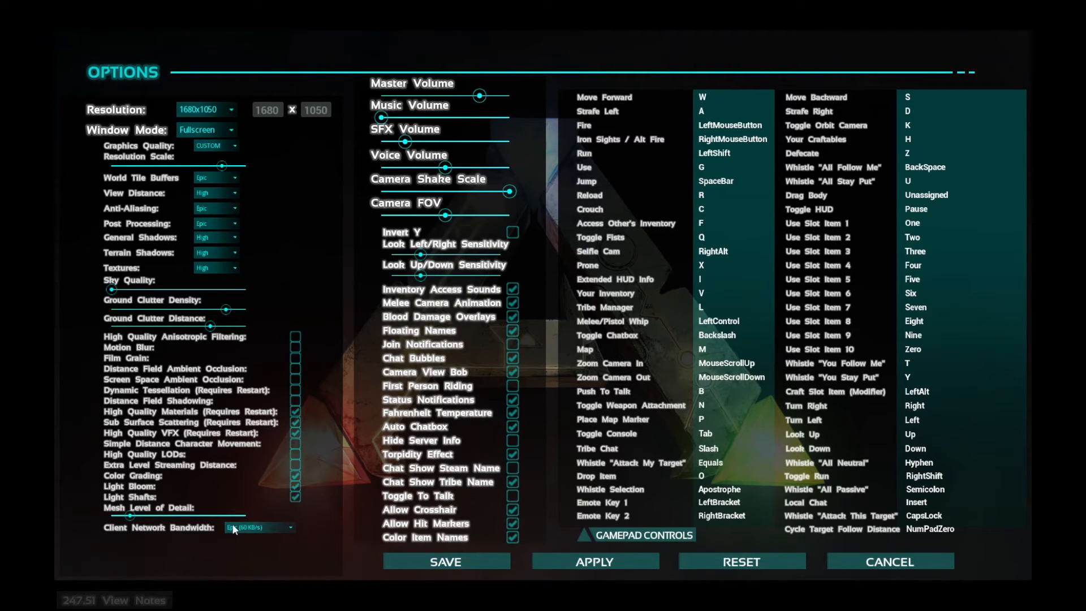
{"action": "mouse_move", "coordinate": [238, 317]}
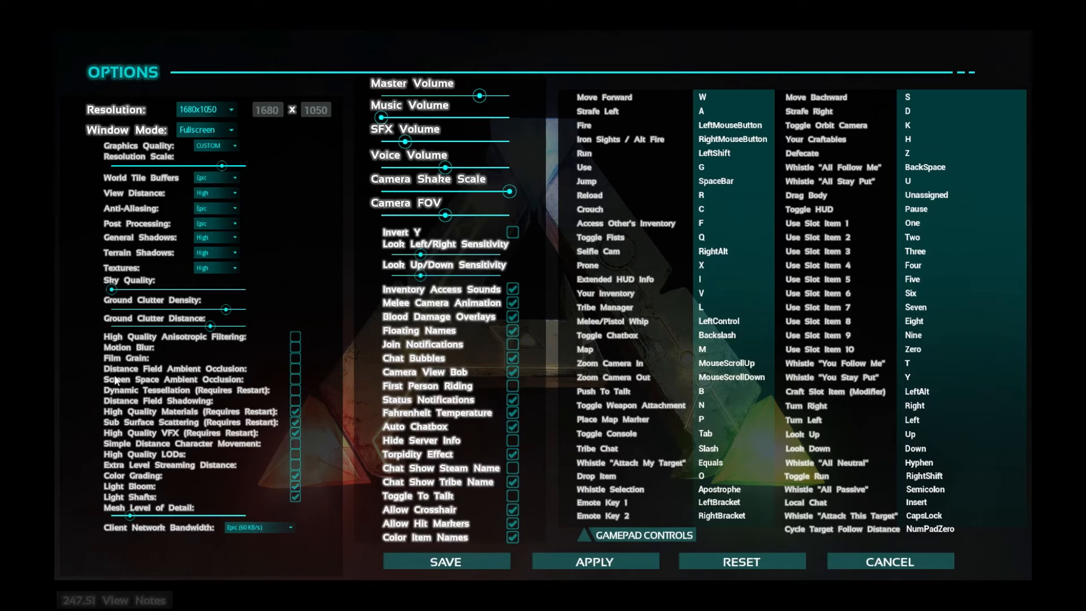
{"action": "mouse_move", "coordinate": [208, 220]}
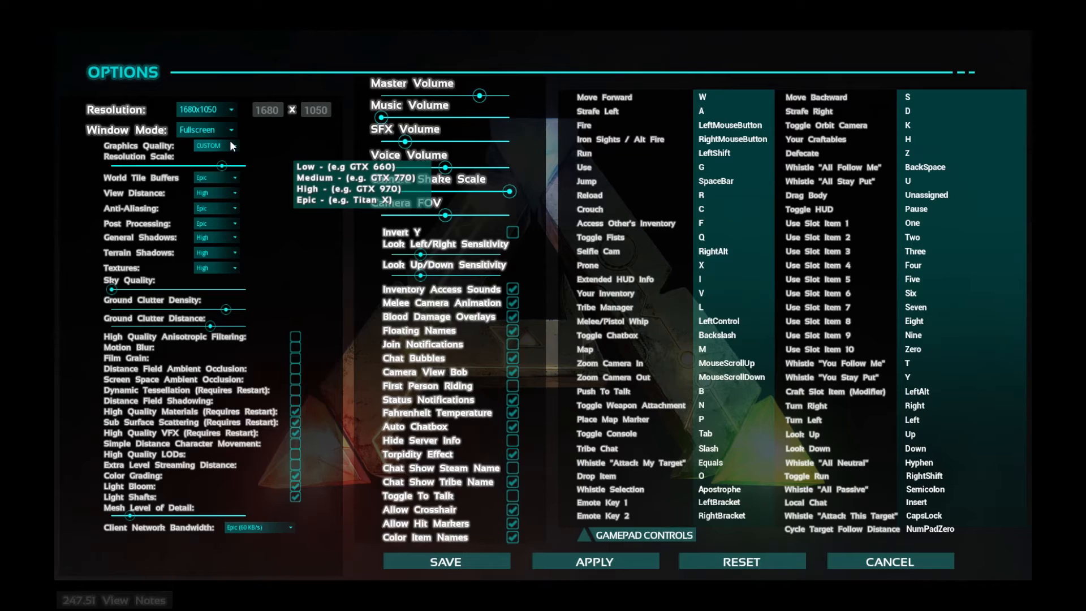
Step: Keep Custom graphics quality and turn the resolution scale down
{"action": "left_click", "coordinate": [206, 146]}
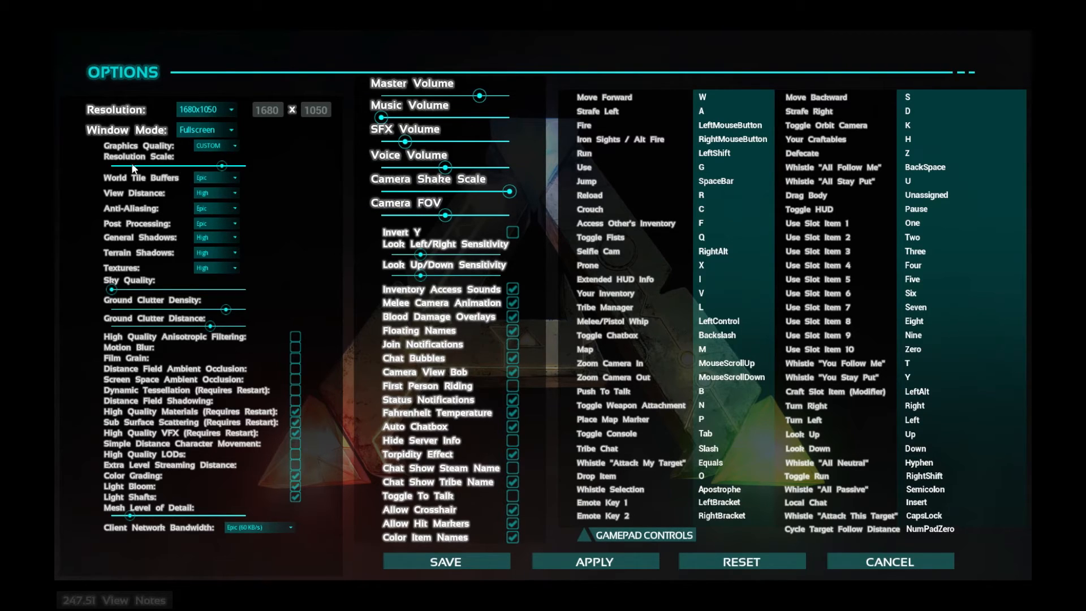
{"action": "mouse_move", "coordinate": [98, 151]}
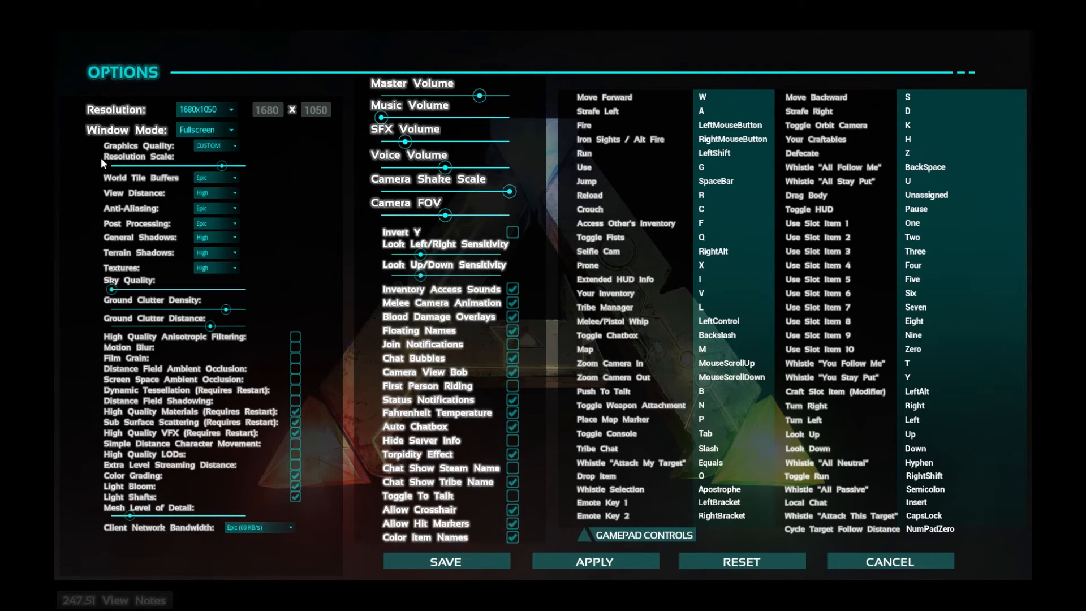
{"action": "left_click", "coordinate": [215, 146]}
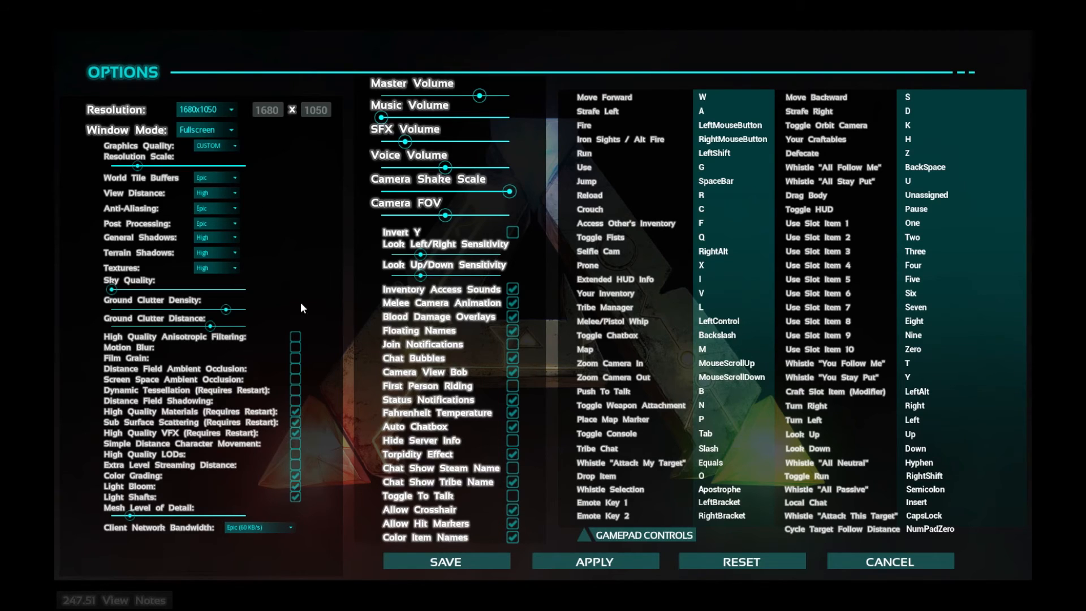
{"action": "mouse_move", "coordinate": [358, 243]}
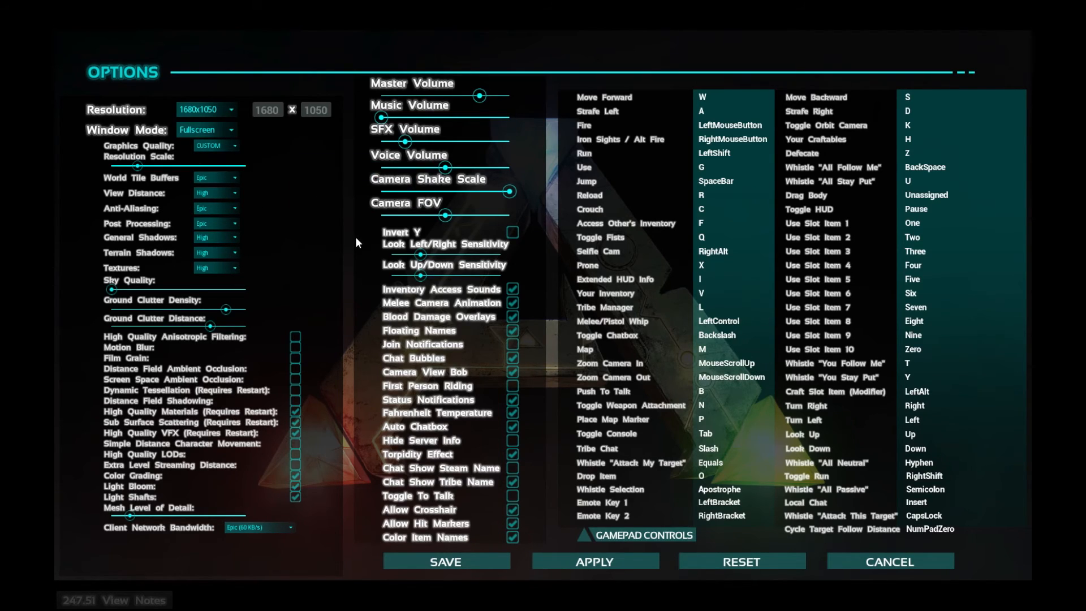